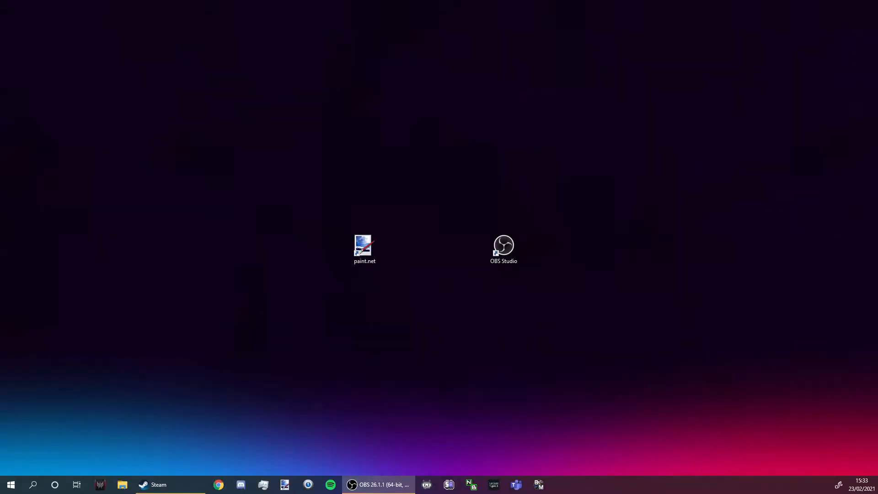
pyautogui.moveTo(460, 374)
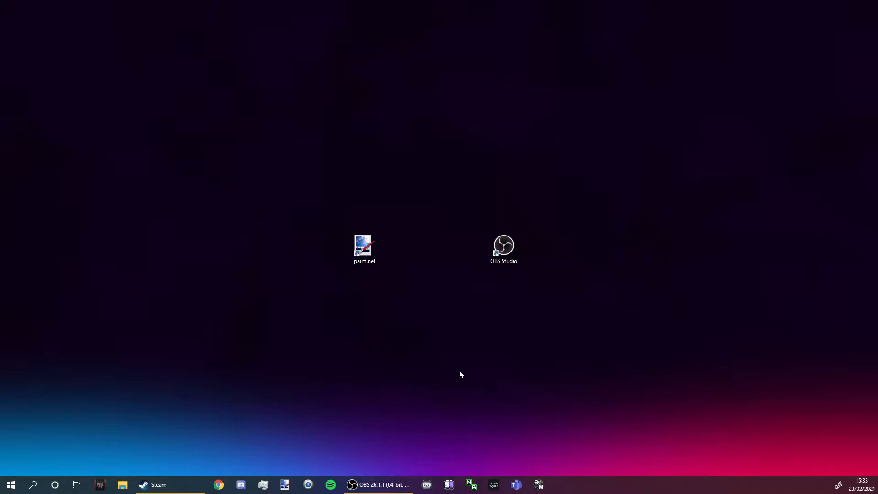
pyautogui.moveTo(357, 273)
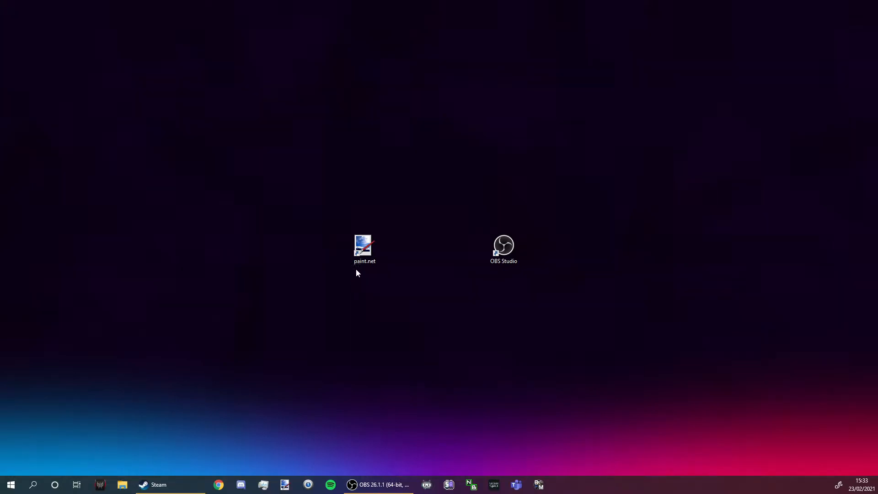
pyautogui.moveTo(367, 271)
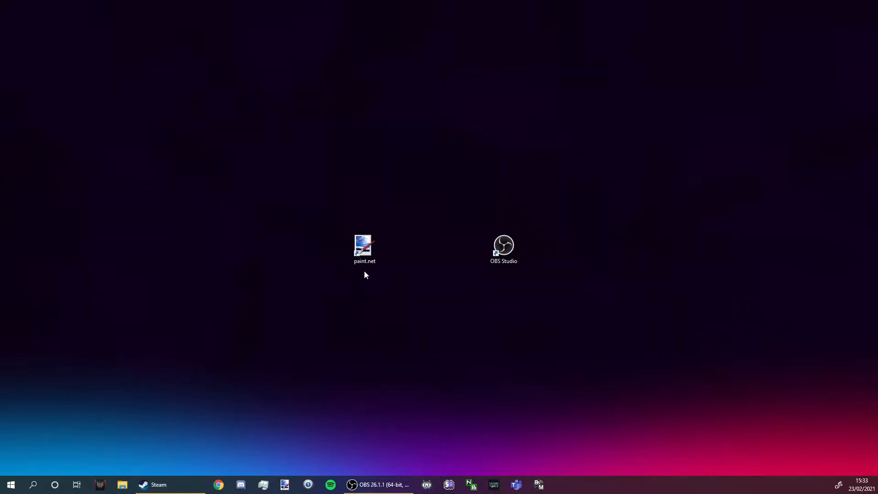
pyautogui.moveTo(543, 260)
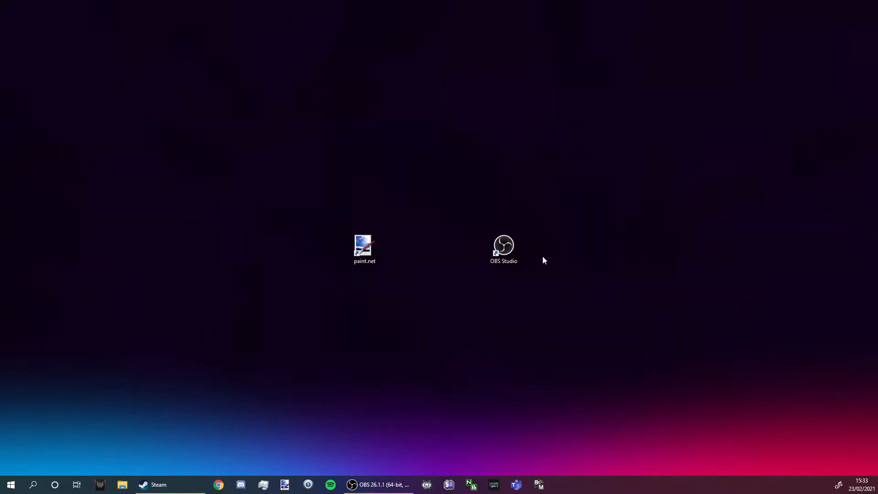
pyautogui.moveTo(498, 268)
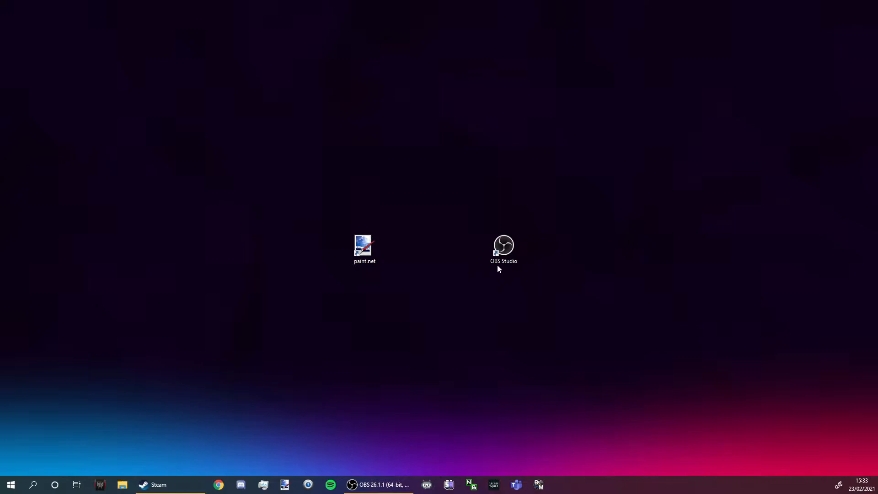
pyautogui.moveTo(509, 275)
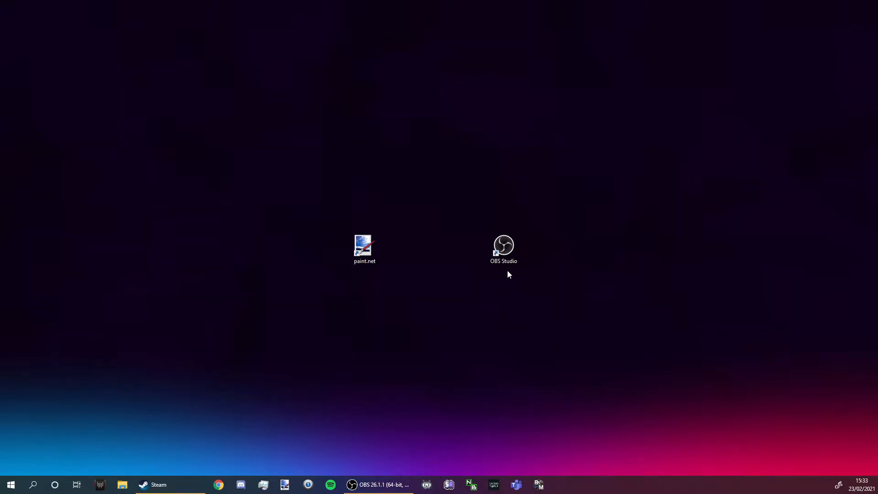
pyautogui.moveTo(368, 203)
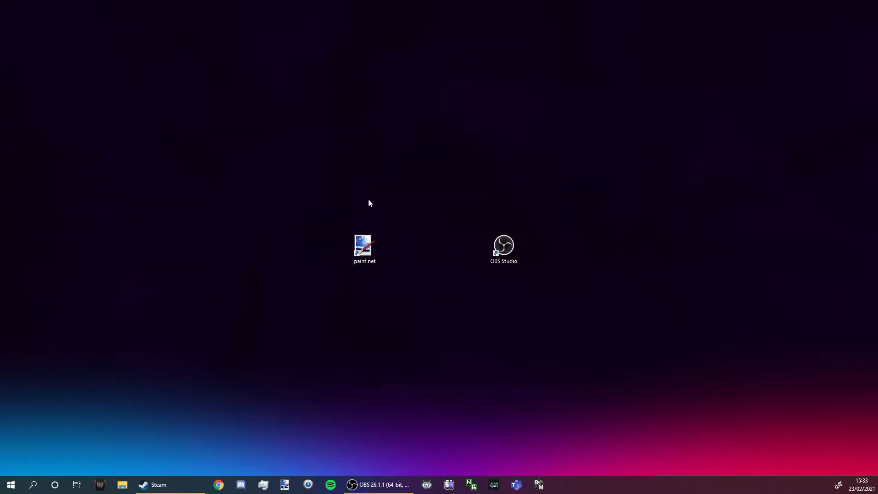
pyautogui.moveTo(525, 251)
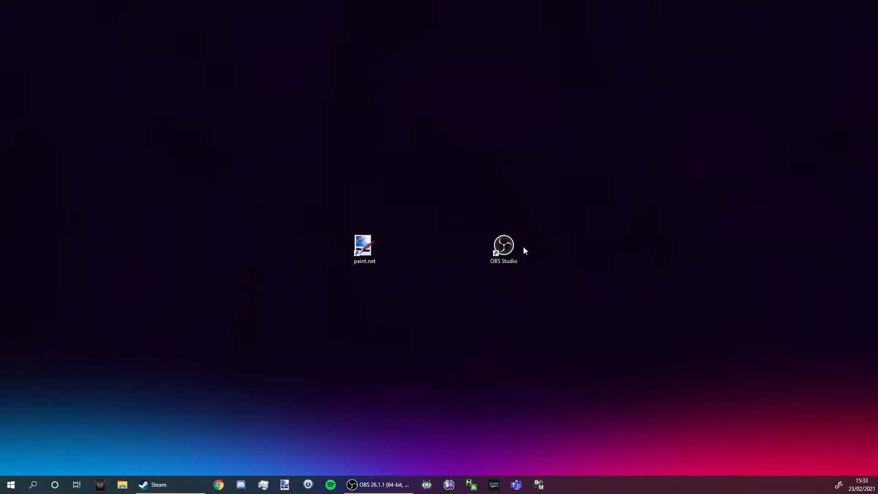
pyautogui.moveTo(381, 285)
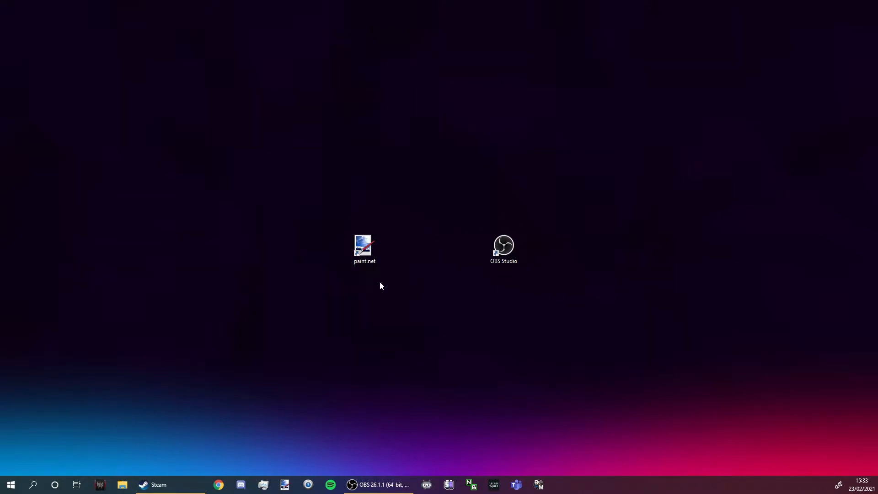
# Step: Launch paint.net and set the image resize to 1920 × 1080 without maintaining aspect ratio
pyautogui.click(365, 249)
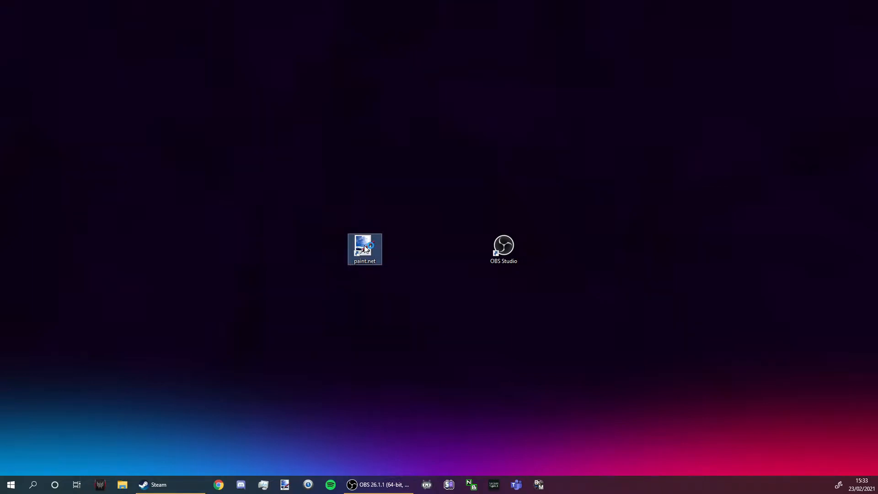
pyautogui.doubleClick(364, 249)
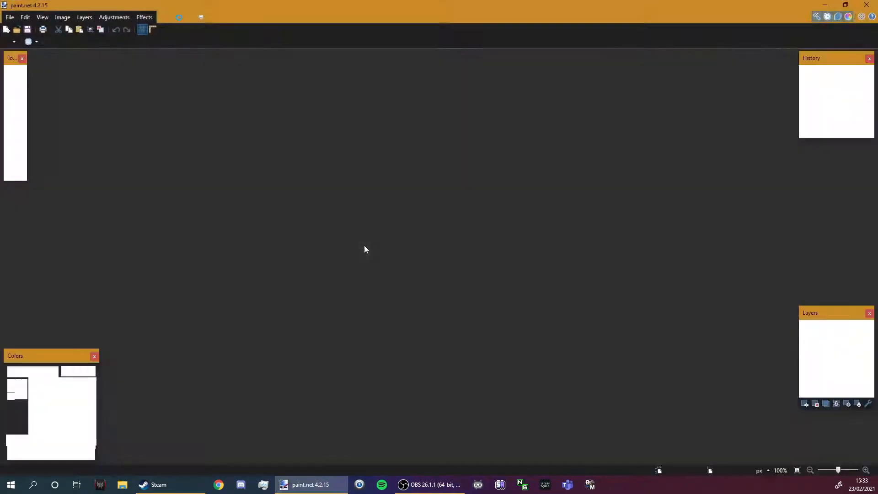
pyautogui.click(7, 30)
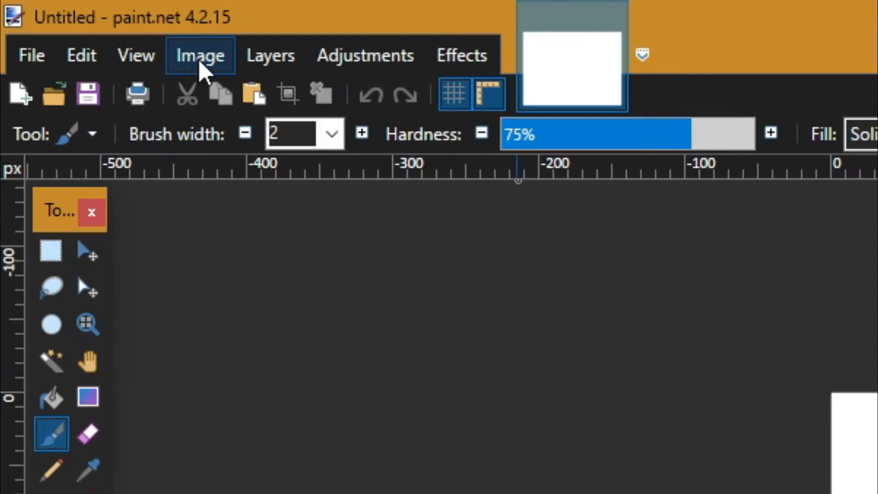
pyautogui.click(199, 55)
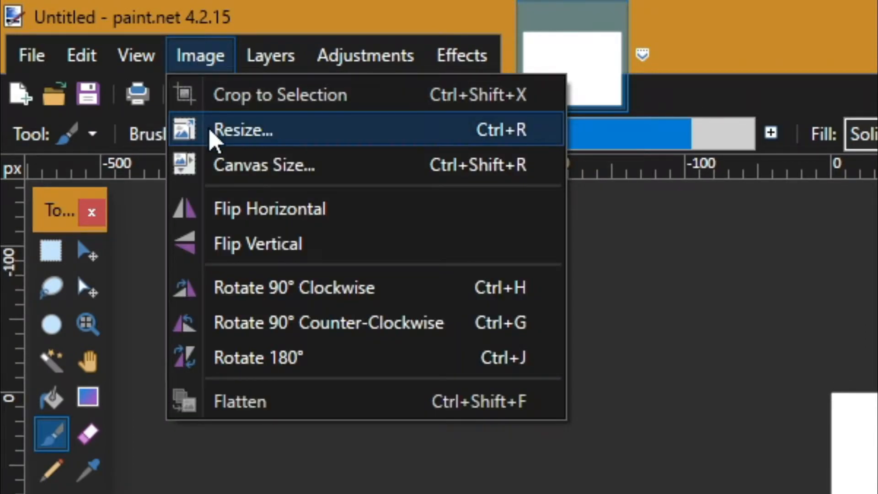
pyautogui.click(243, 129)
pyautogui.write('1920')
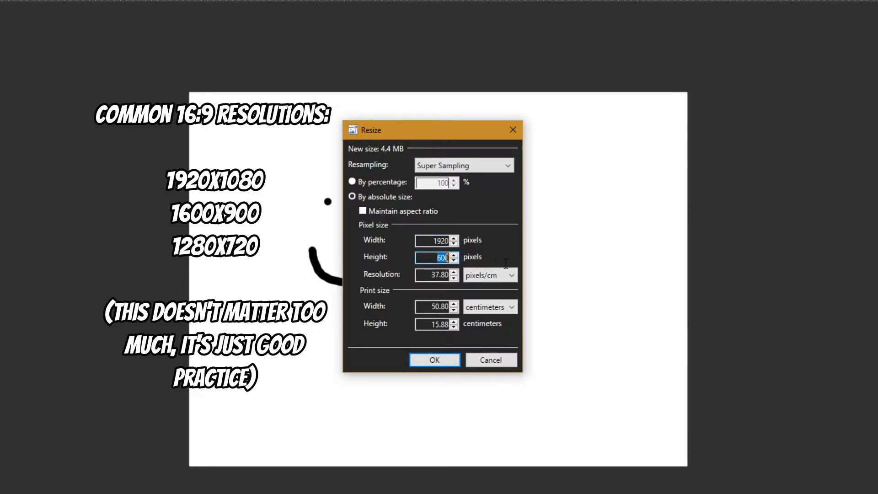
pyautogui.moveTo(506, 269)
pyautogui.write('1080')
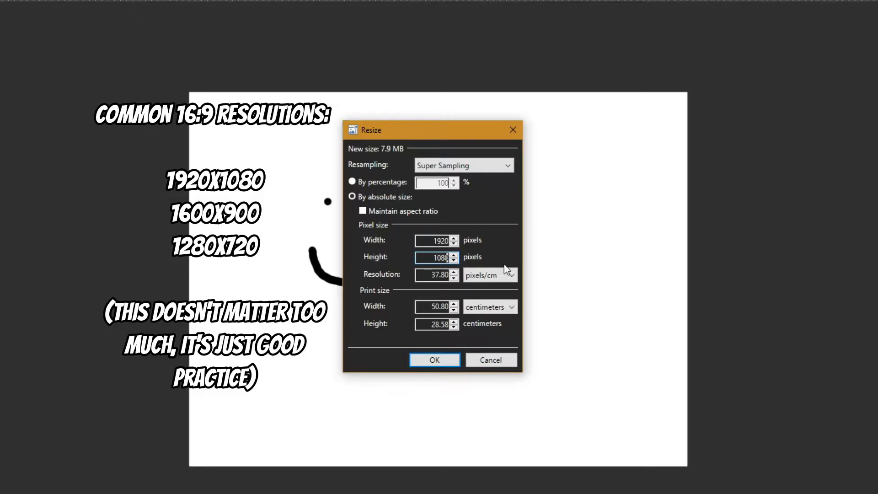
# Step: Apply the 1920 × 1080 resize and delete the canvas contents to leave it transparent
pyautogui.click(434, 359)
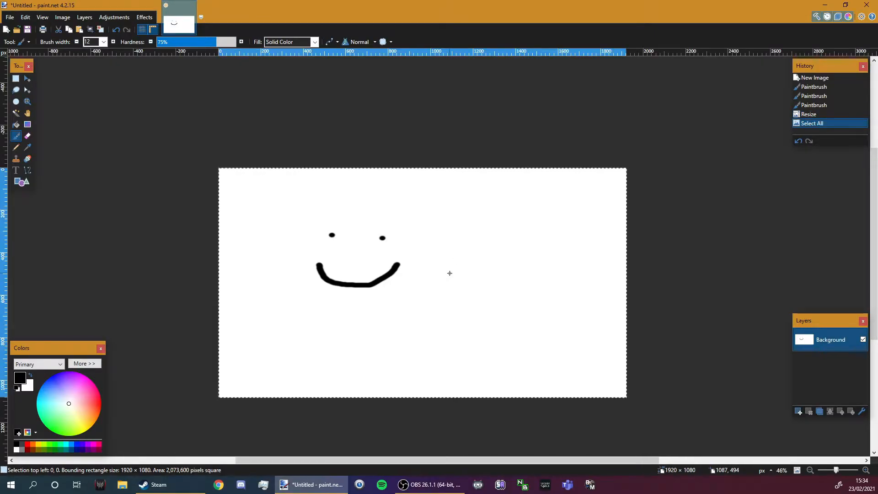
pyautogui.press('Delete')
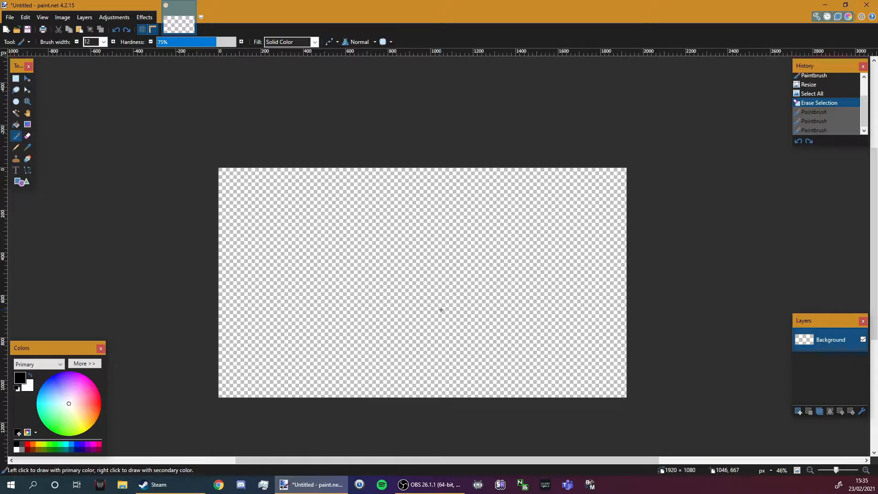
pyautogui.moveTo(446, 306)
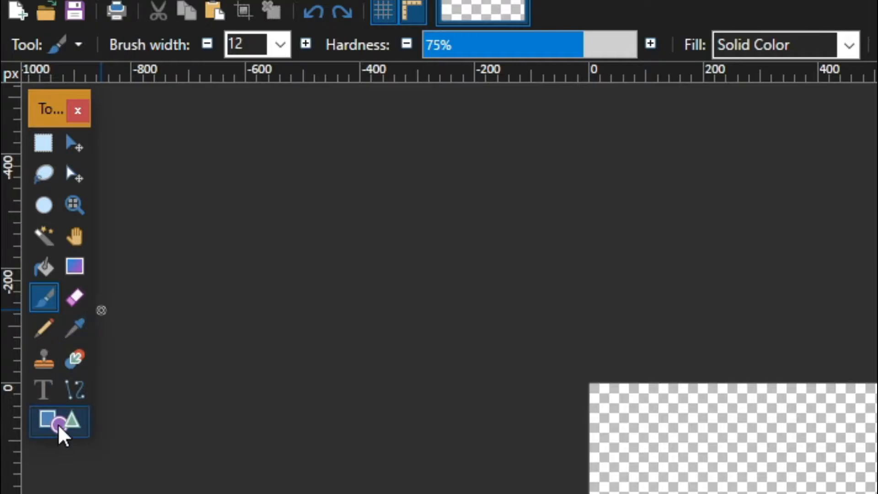
# Step: Draw a black outline-only rectangle with a 20-pixel border width
pyautogui.click(59, 421)
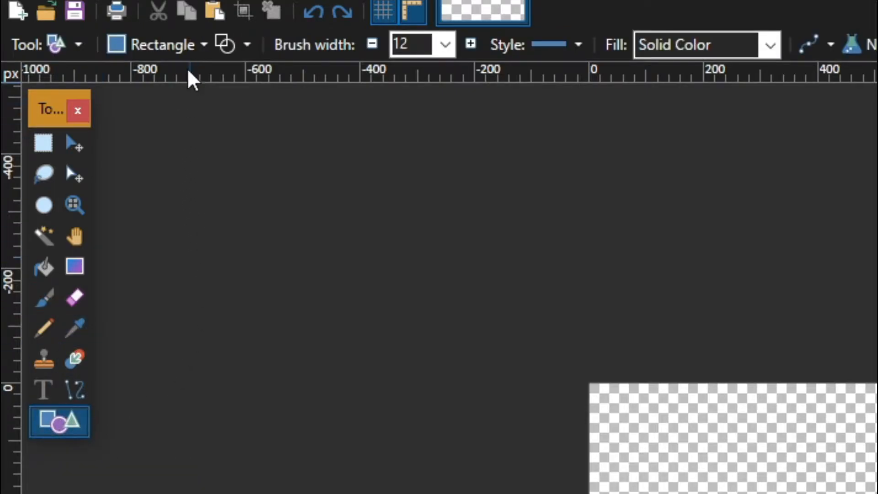
pyautogui.click(247, 112)
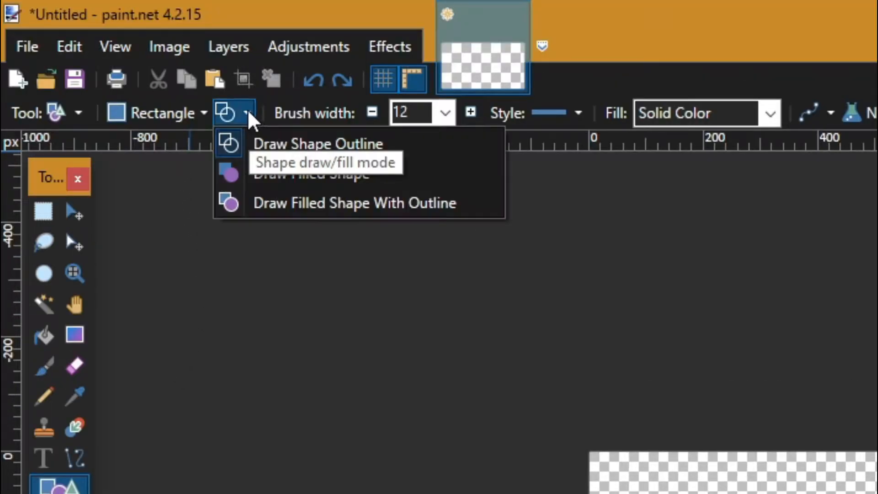
pyautogui.moveTo(319, 143)
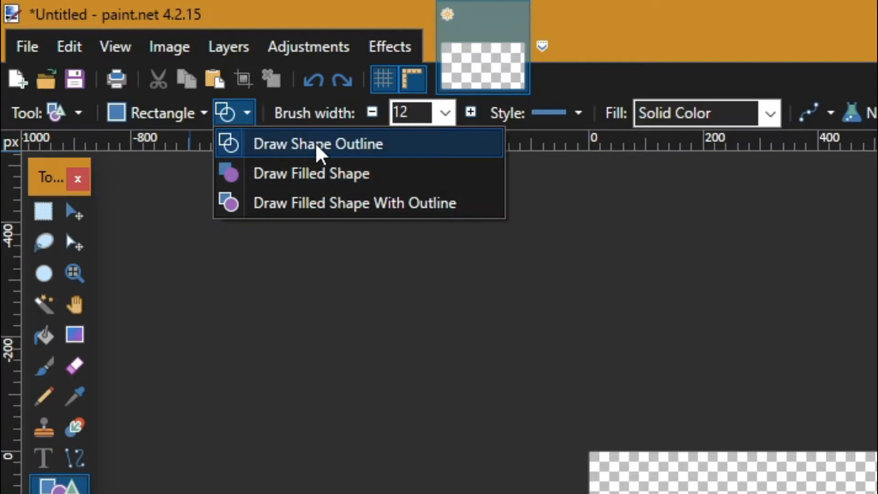
pyautogui.moveTo(295, 163)
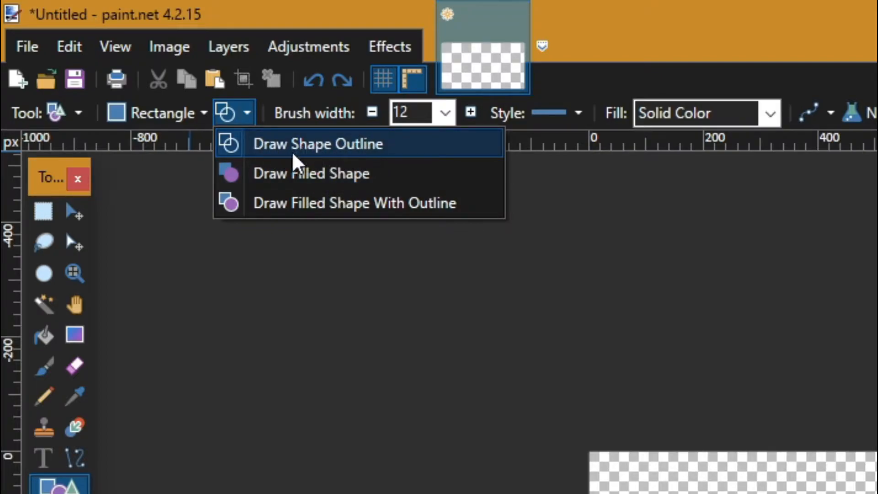
pyautogui.click(317, 144)
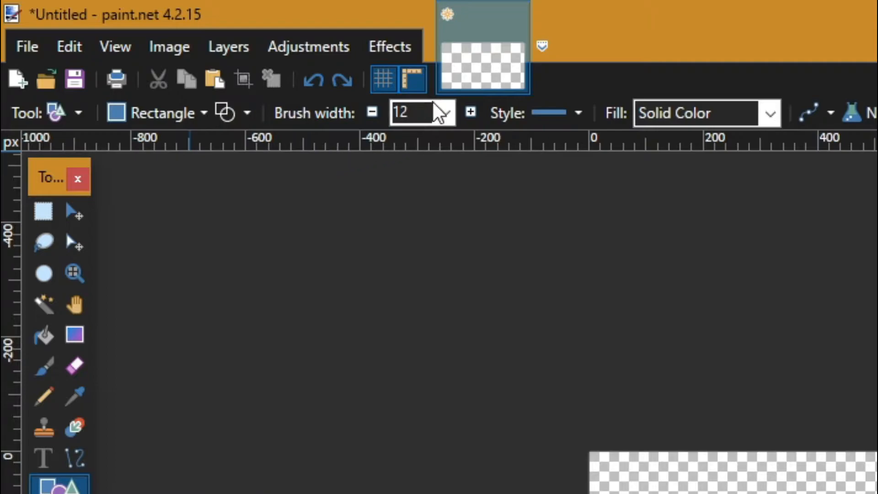
pyautogui.click(444, 113)
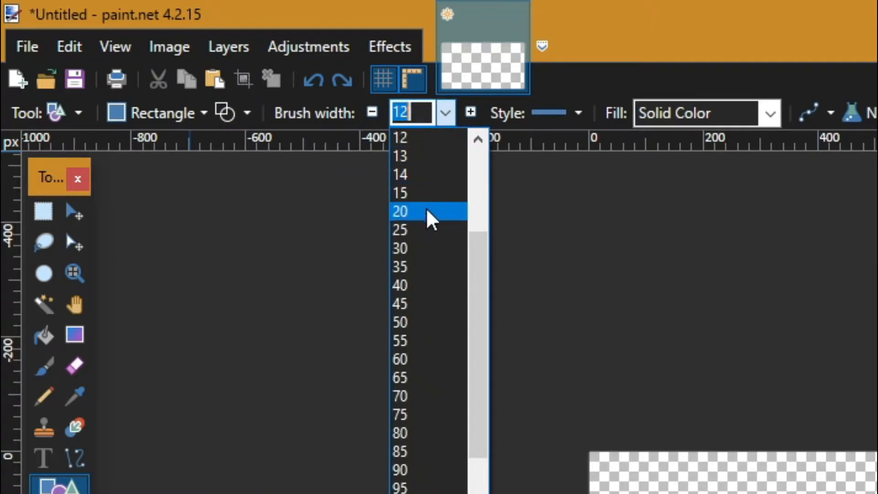
pyautogui.click(399, 212)
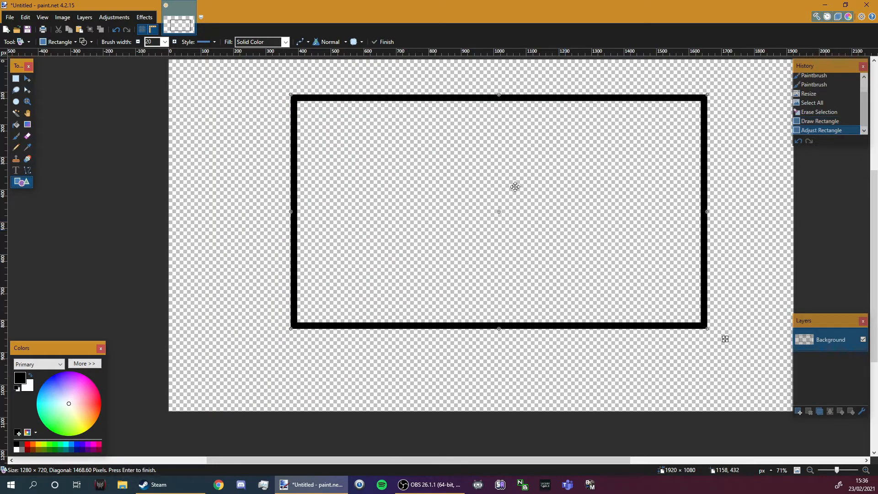
# Step: Recolour the rectangle outline, trying blue and pink before settling on white
pyautogui.scroll(-3)
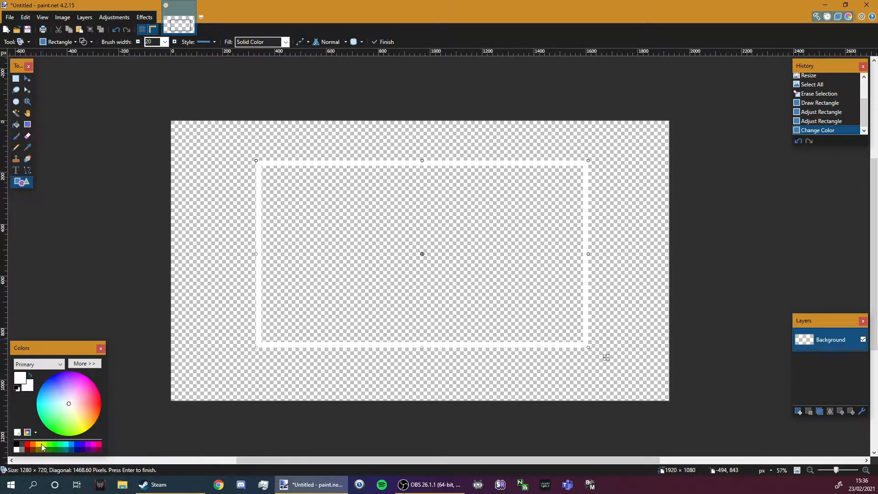
pyautogui.click(83, 447)
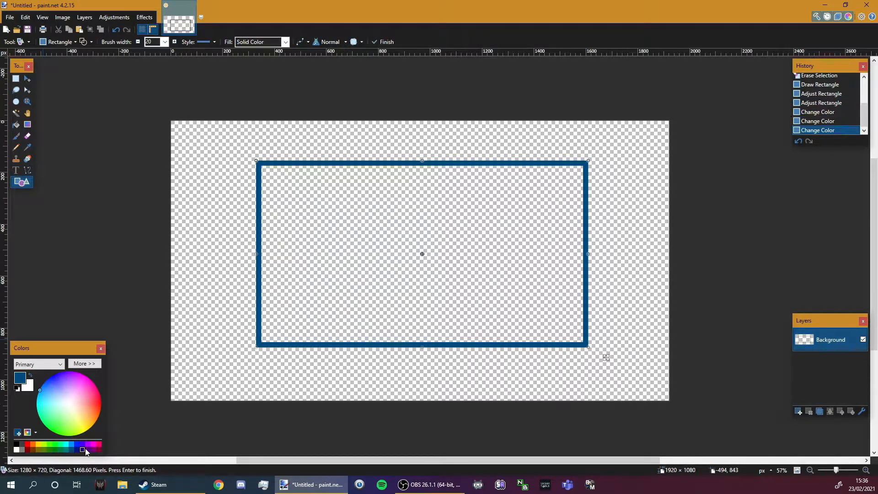
pyautogui.click(94, 447)
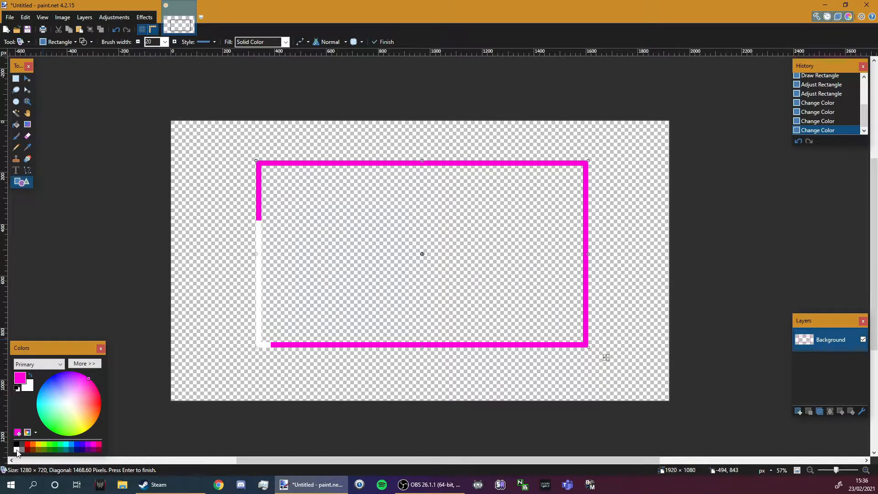
pyautogui.click(15, 447)
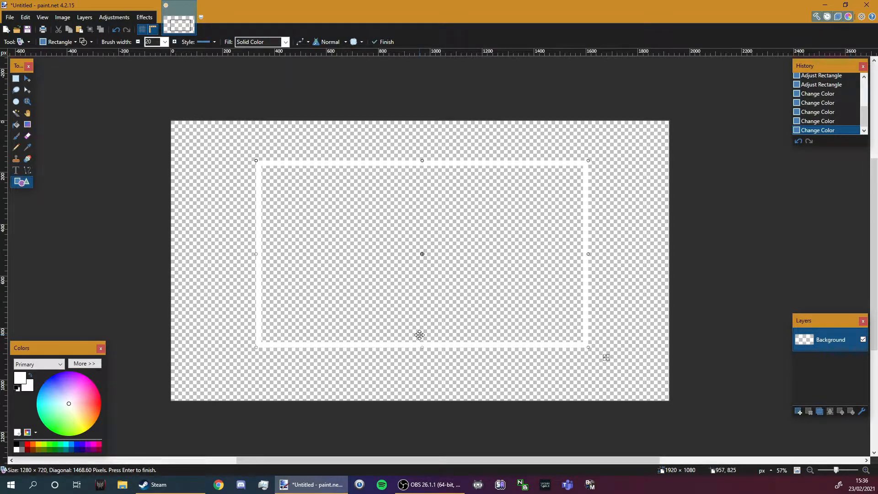
pyautogui.moveTo(483, 254)
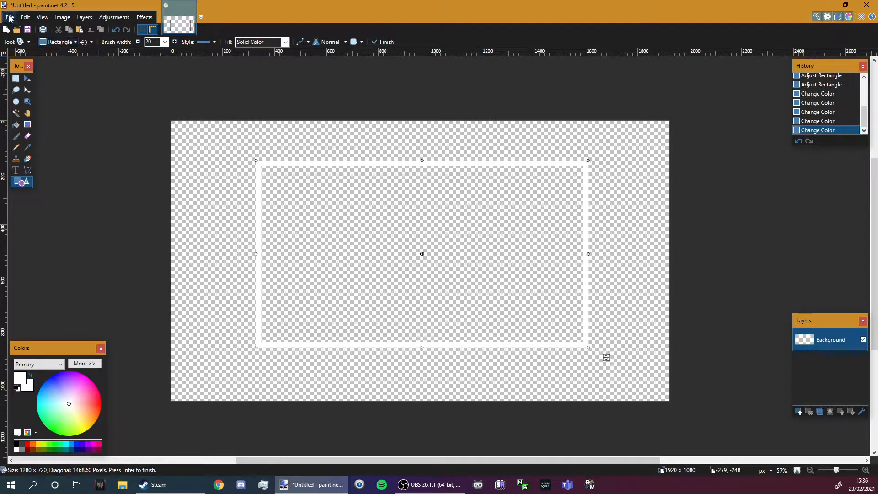
# Step: Save the border image as Border1.png on the C: drive
pyautogui.click(9, 17)
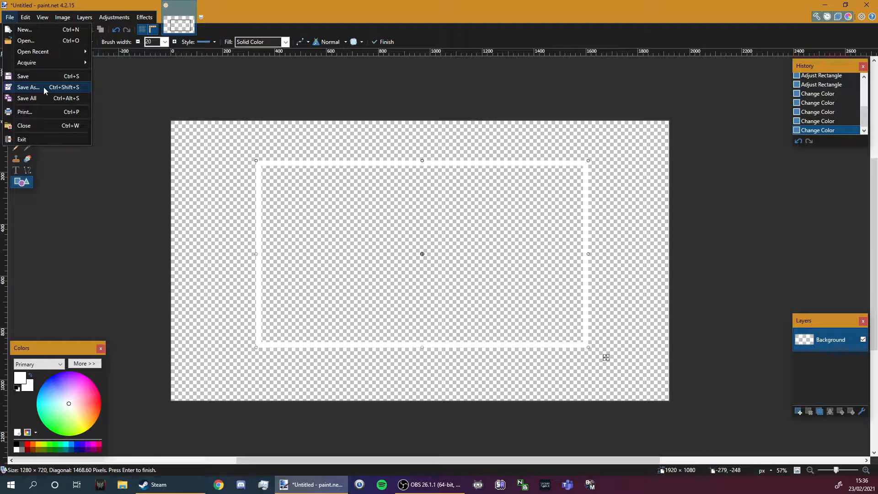
pyautogui.click(28, 87)
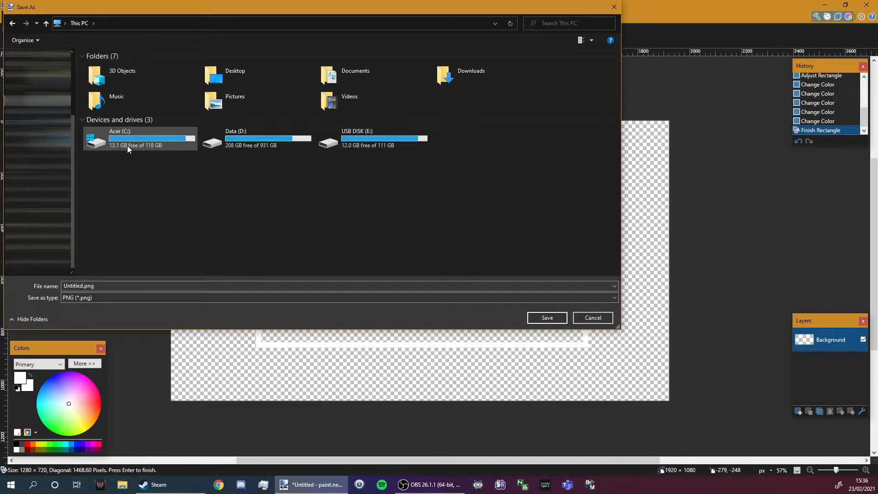
pyautogui.doubleClick(119, 131)
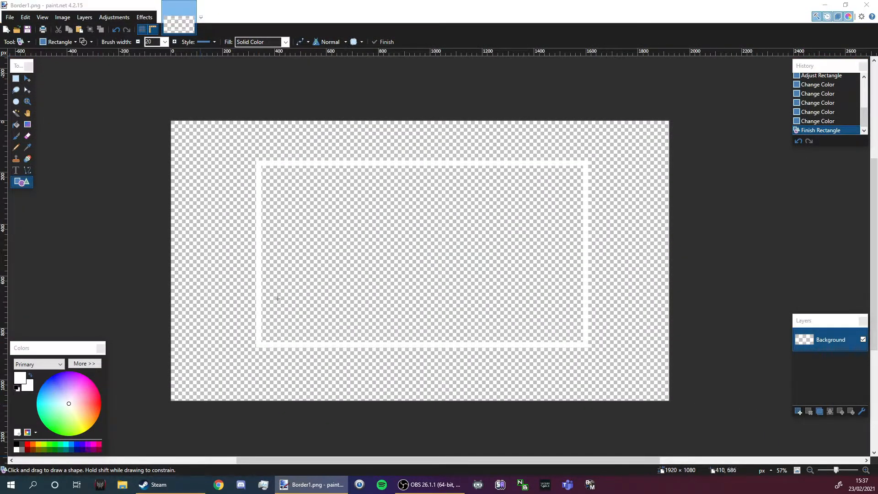
# Step: In OBS, add an image source named Cam Border that loads Border1.png
pyautogui.click(429, 484)
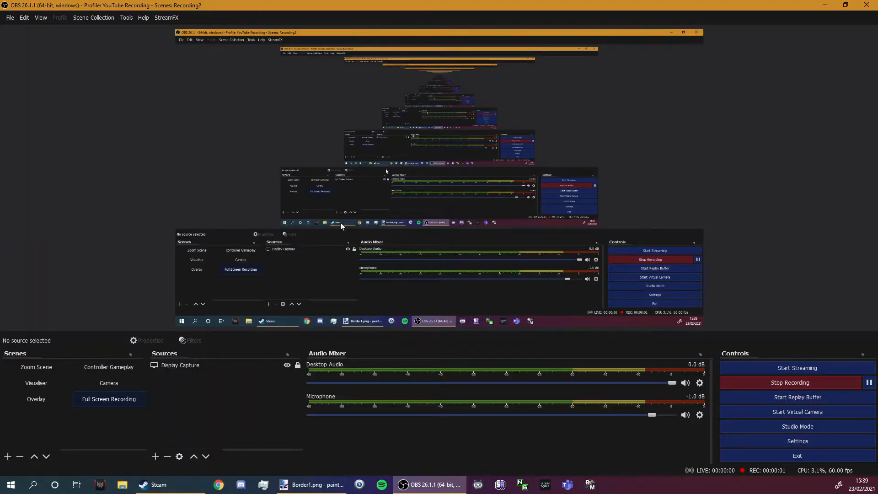
pyautogui.moveTo(449, 285)
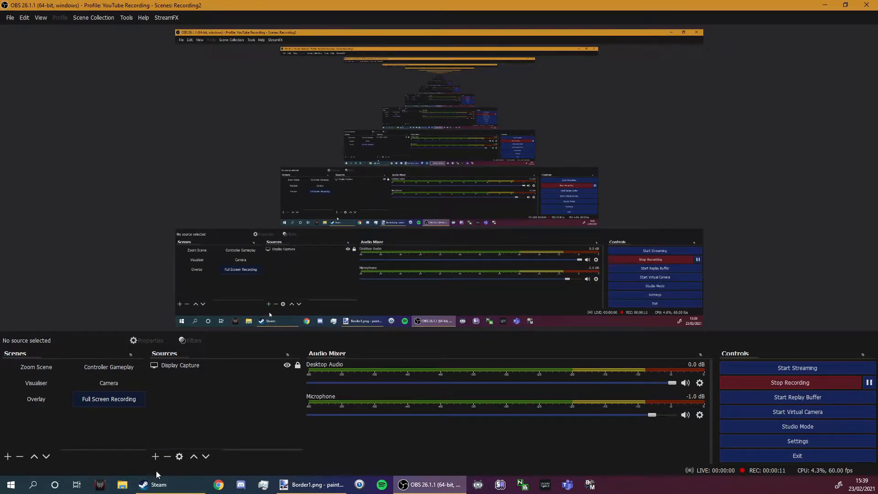
pyautogui.click(155, 456)
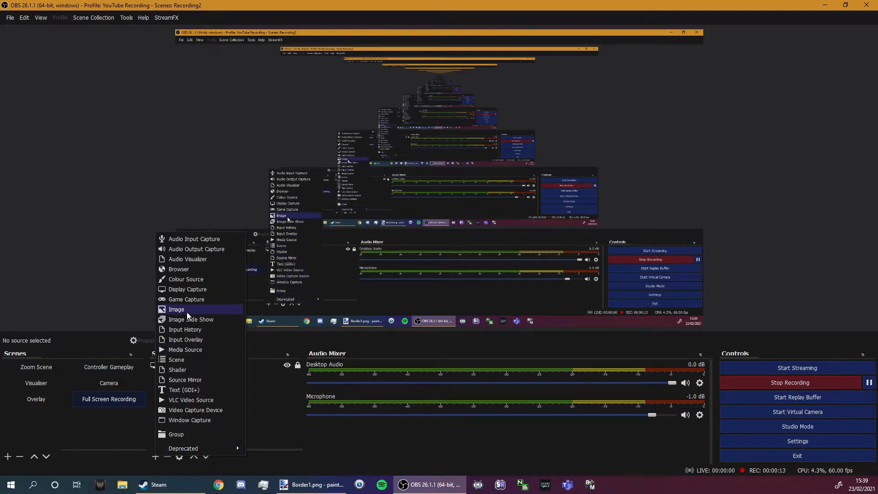
pyautogui.click(176, 309)
pyautogui.write('Cam Border')
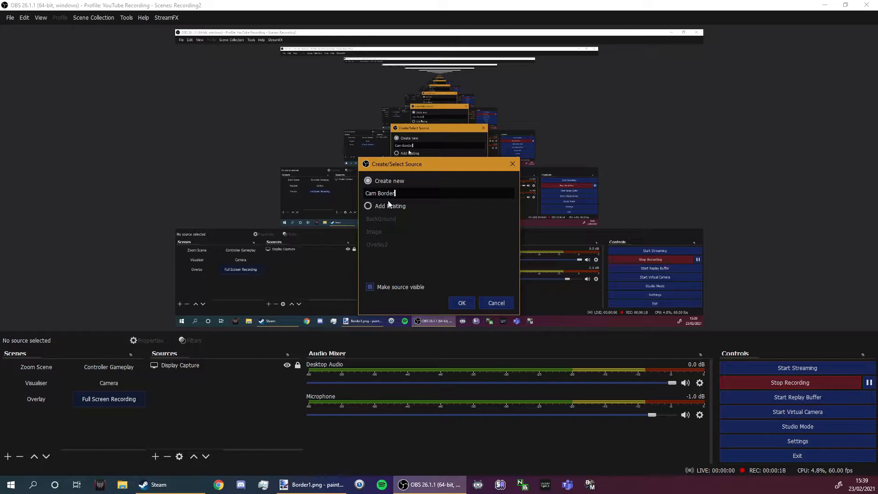
pyautogui.click(462, 302)
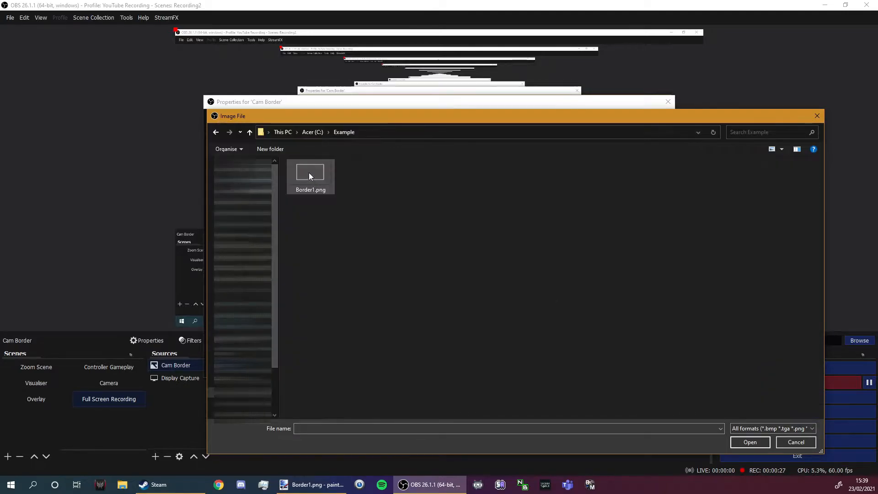
pyautogui.click(310, 174)
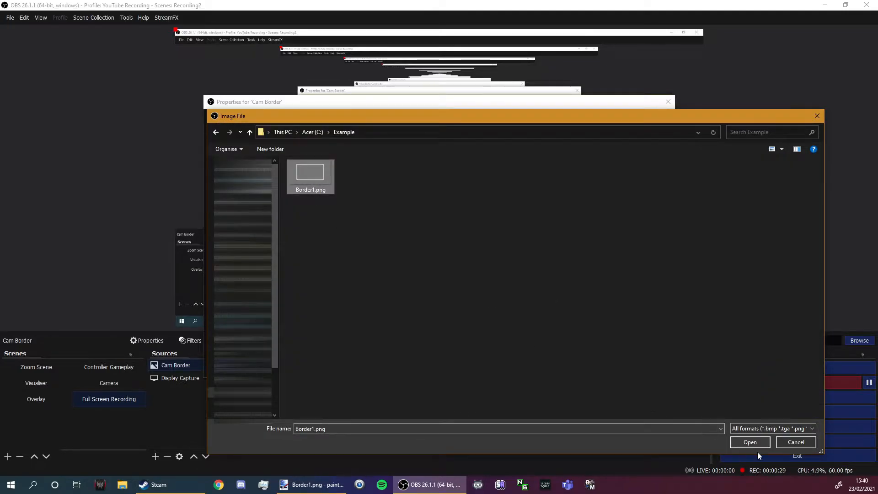
pyautogui.click(748, 441)
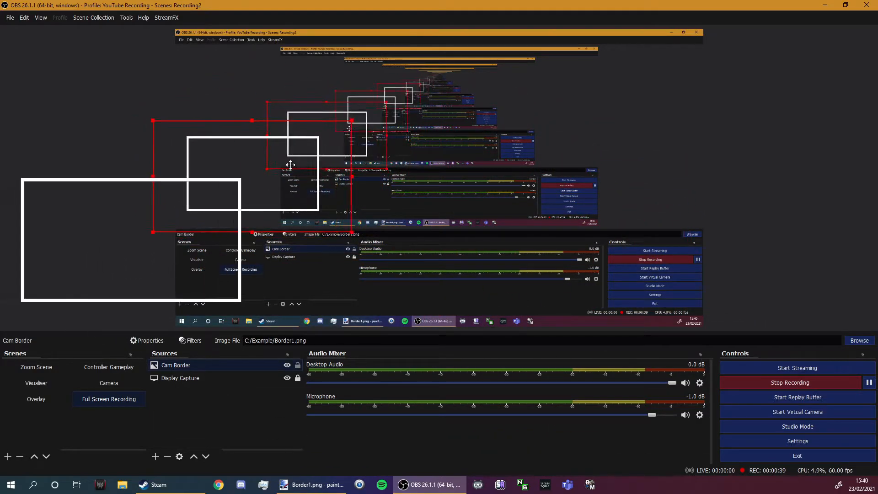
# Step: Drag the Cam Border image into position in the preview
pyautogui.moveTo(290, 165); pyautogui.dragTo(336, 198)
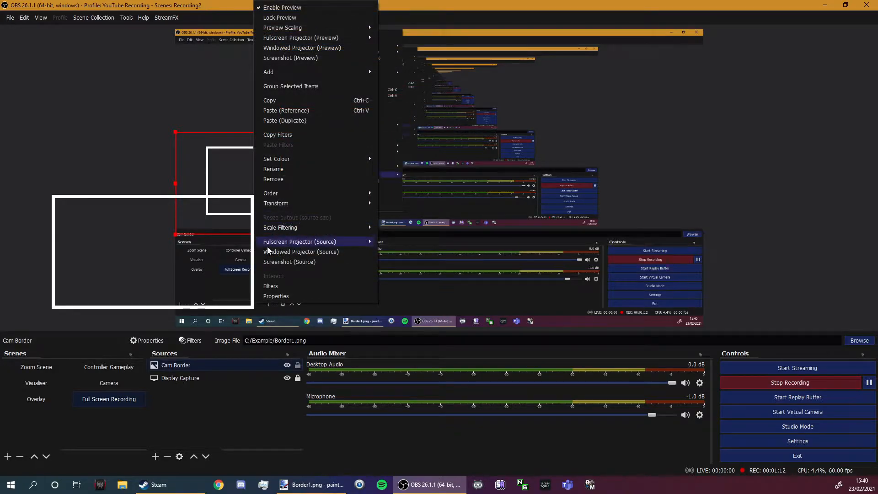
# Step: Add an Image Mask/Blend filter to the Cam Border source
pyautogui.click(271, 285)
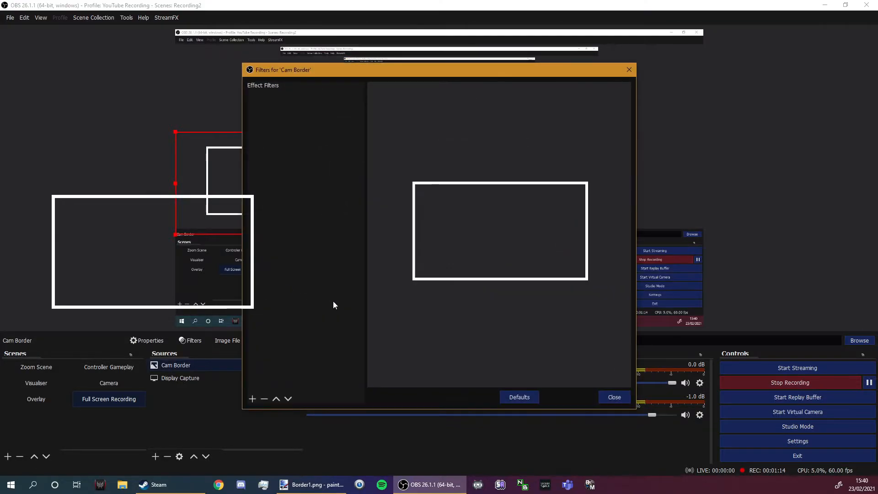
pyautogui.rightClick(175, 364)
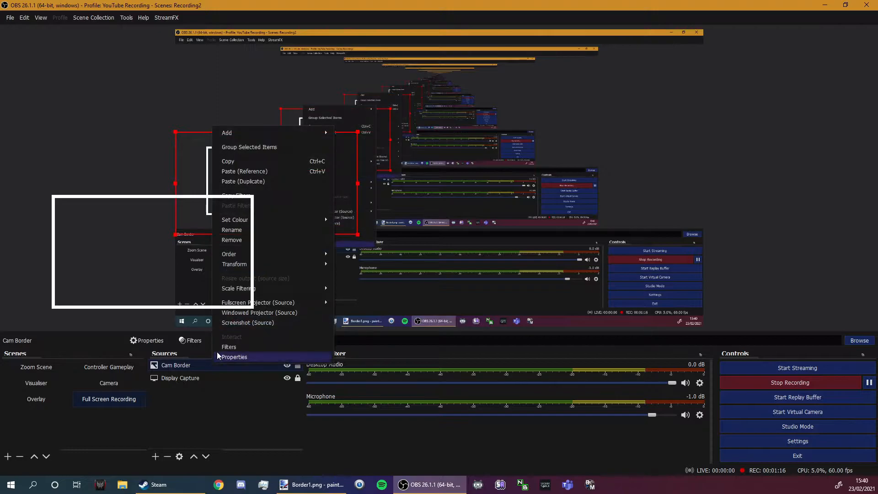
pyautogui.click(229, 346)
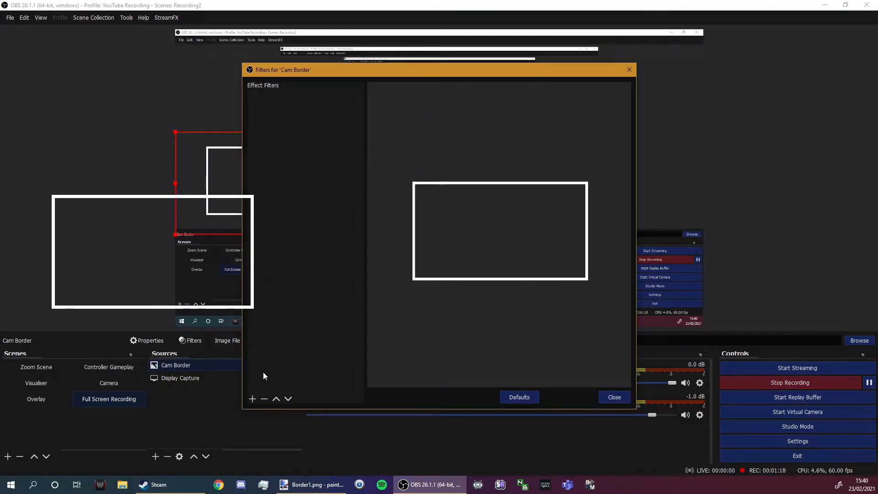
pyautogui.click(252, 399)
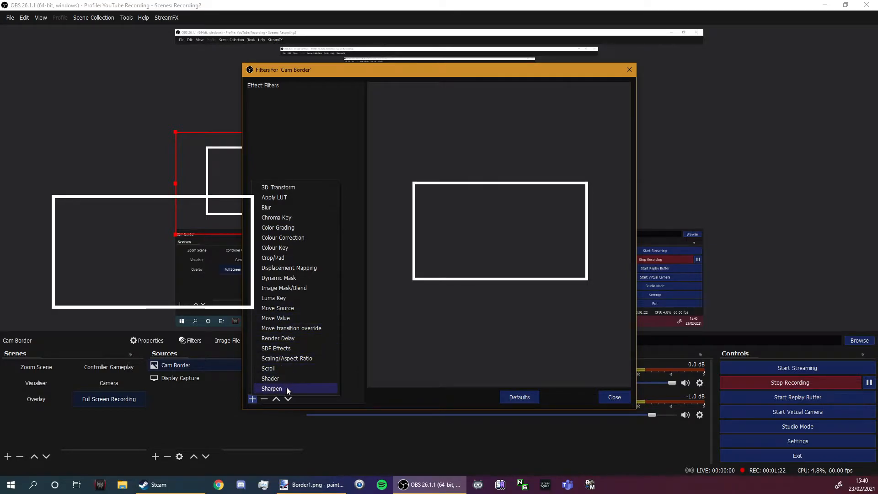
pyautogui.moveTo(291, 287)
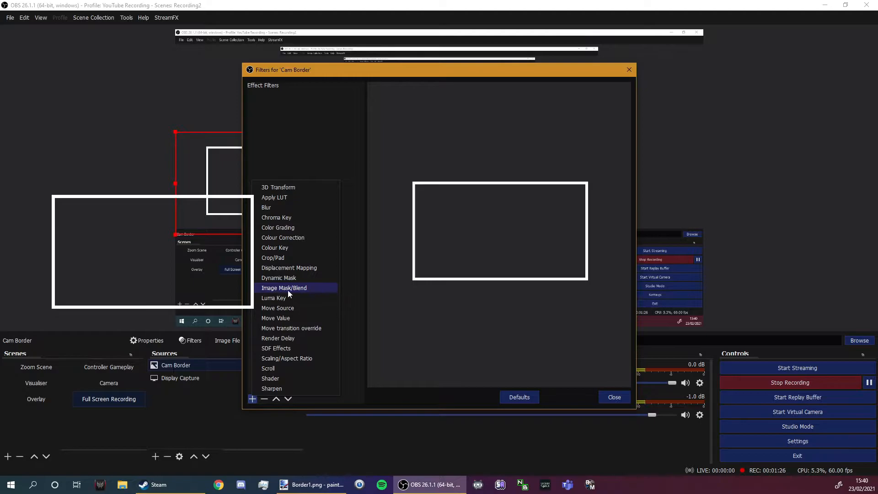
pyautogui.moveTo(290, 291)
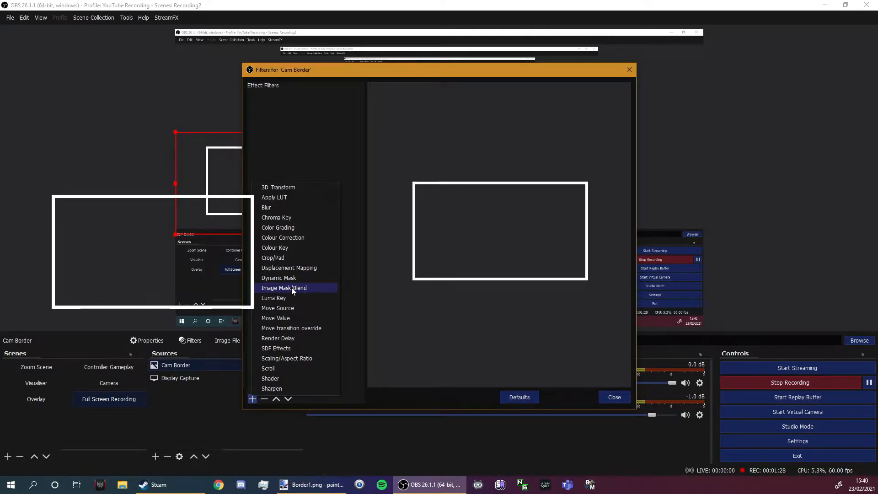
pyautogui.click(284, 287)
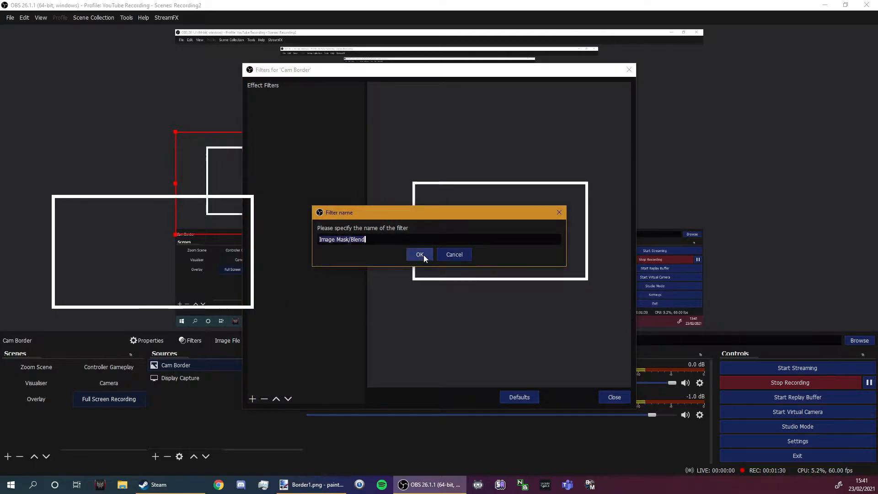
pyautogui.click(419, 254)
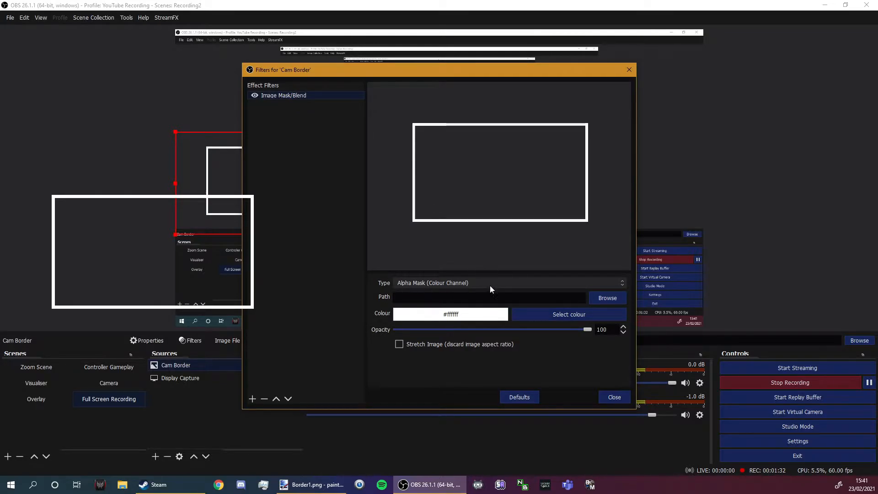
# Step: Set the Image Mask/Blend type to Blend (Multiply) and browse for a mask image
pyautogui.click(507, 283)
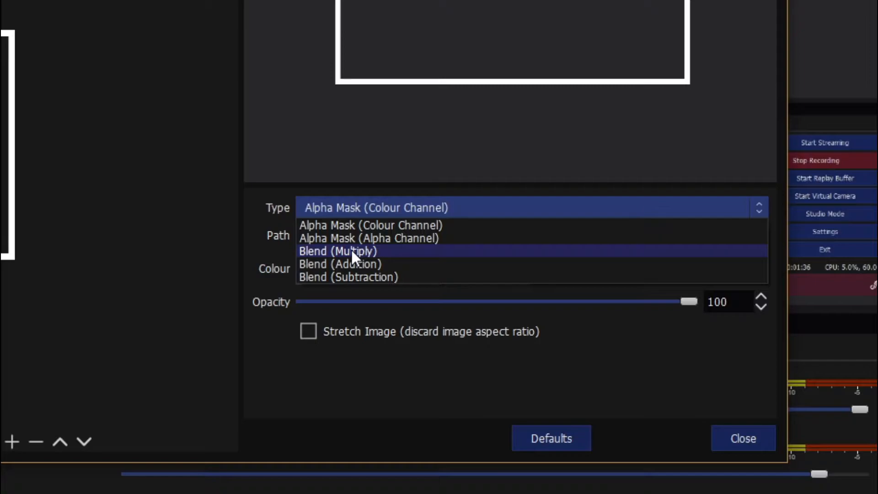
pyautogui.moveTo(336, 263)
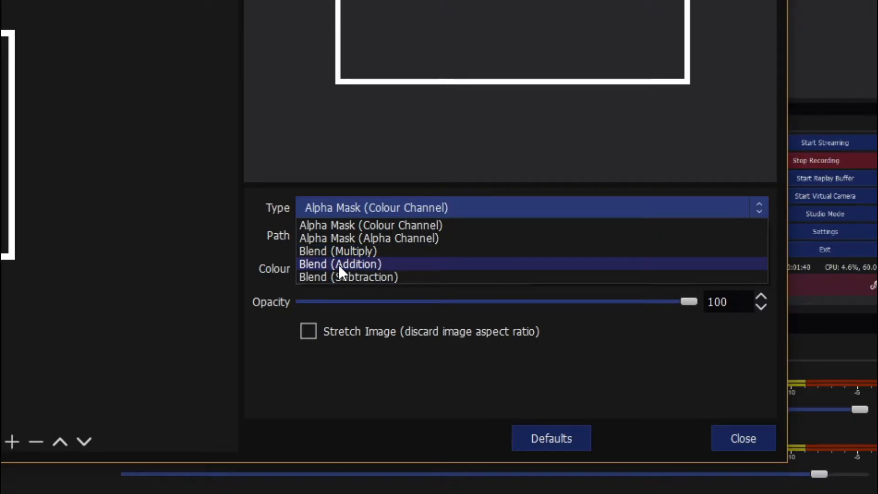
pyautogui.click(337, 251)
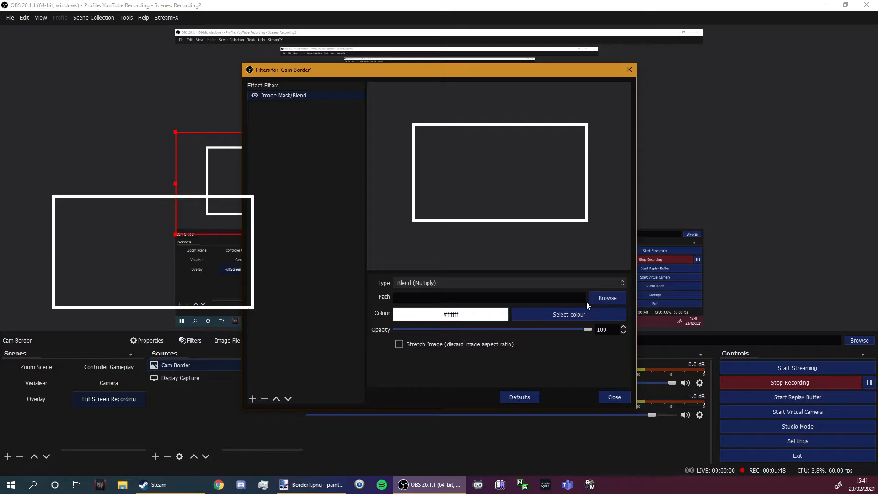
pyautogui.click(607, 297)
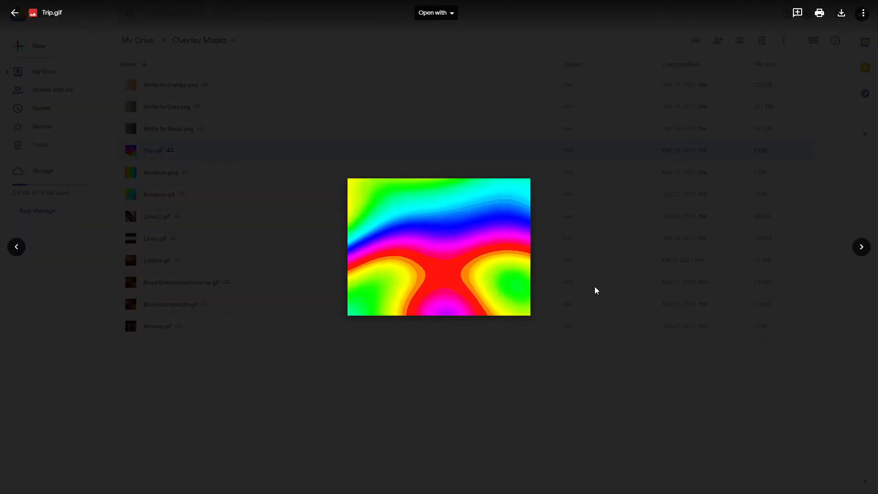
# Step: Preview the Rainbow, Lines and BlackOrangeSpinReverse mask GIFs in Google Drive
pyautogui.click(15, 12)
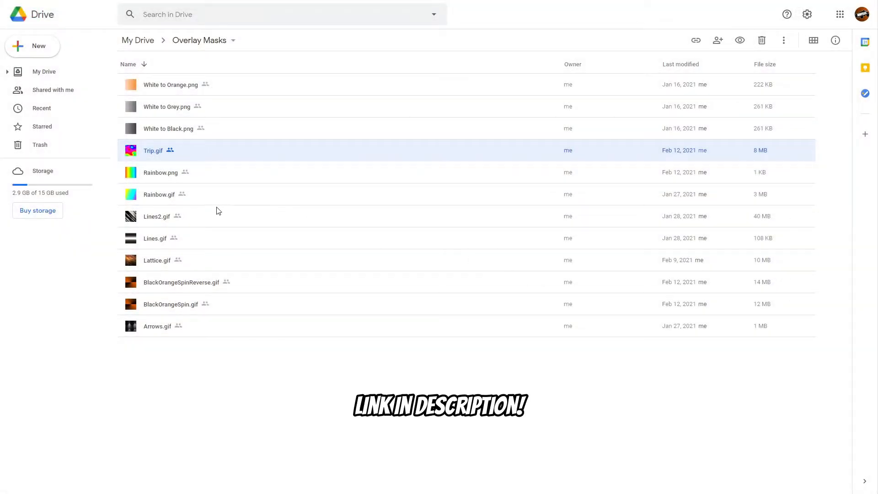
pyautogui.doubleClick(159, 194)
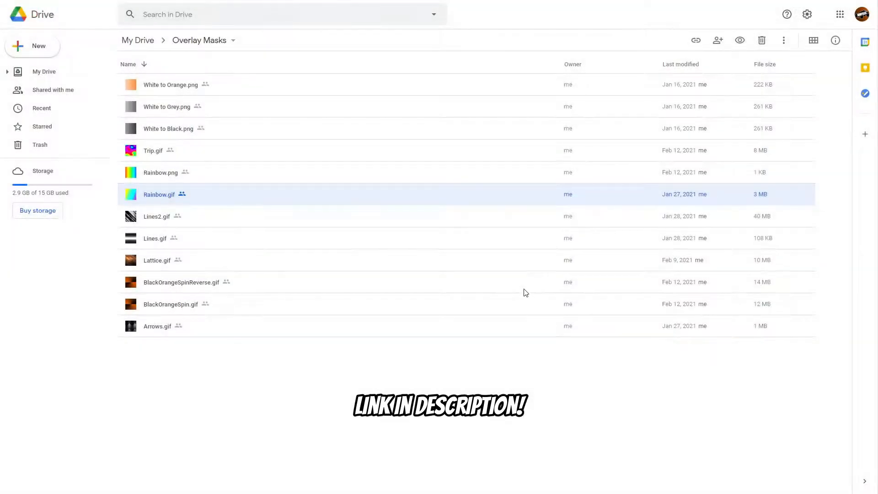
pyautogui.doubleClick(157, 216)
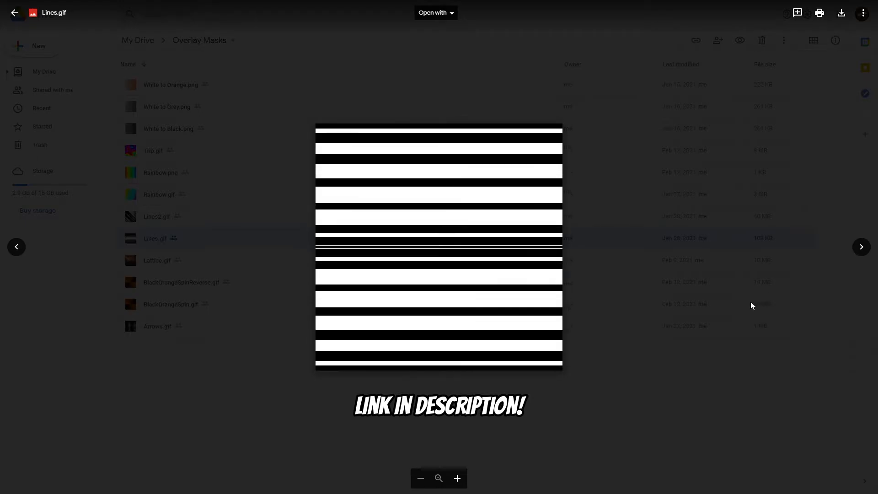
pyautogui.click(15, 13)
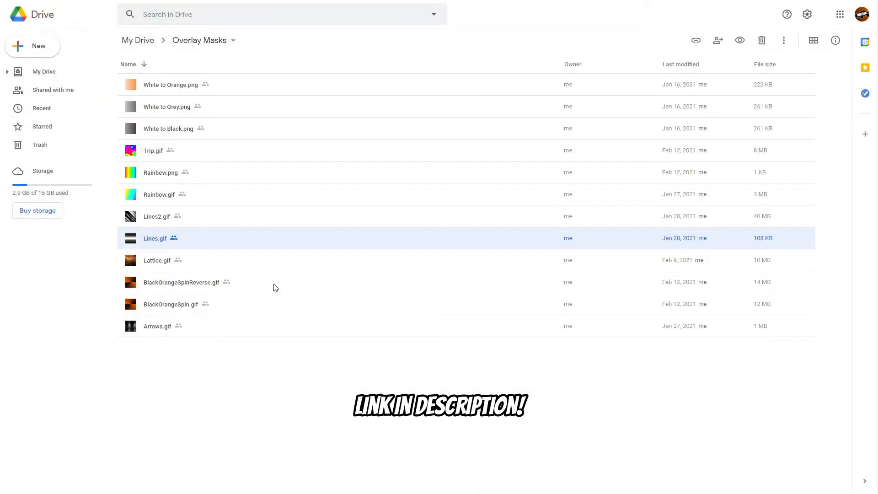
pyautogui.doubleClick(181, 282)
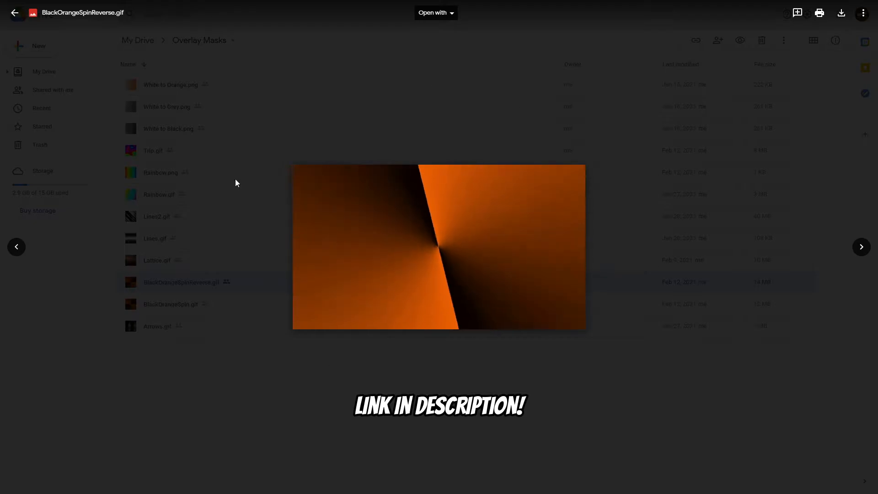
pyautogui.moveTo(248, 308)
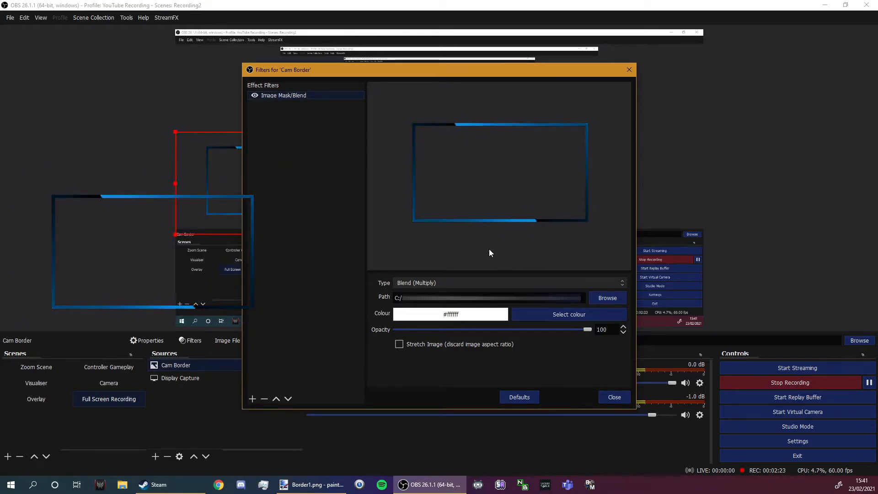
# Step: Load a mask GIF into the Cam Border blend filter with Stretch Image, then close Filters
pyautogui.click(399, 344)
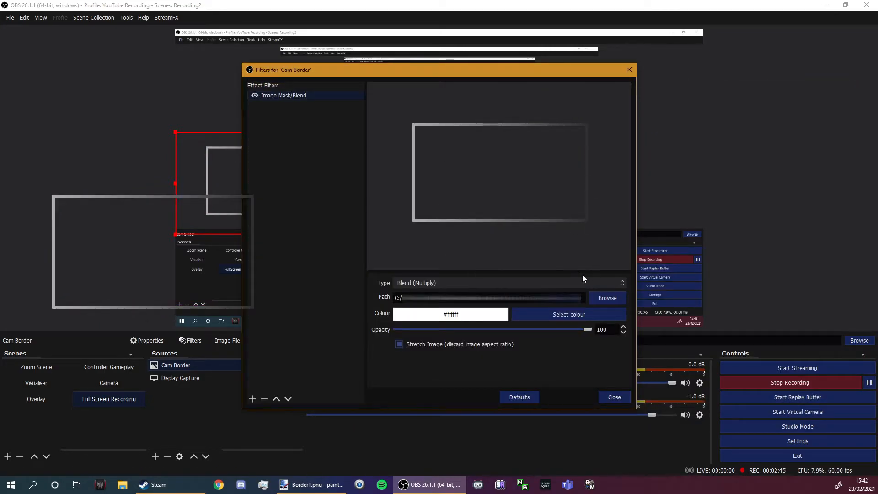
pyautogui.moveTo(630, 320)
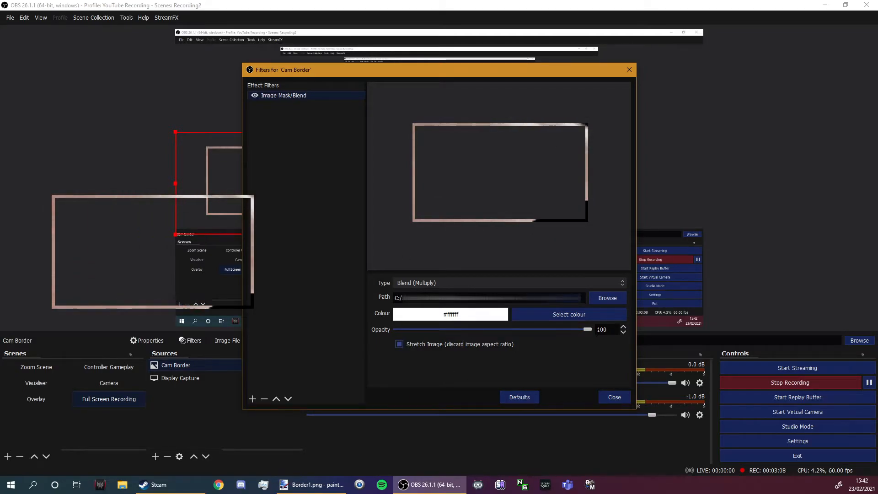
pyautogui.click(613, 396)
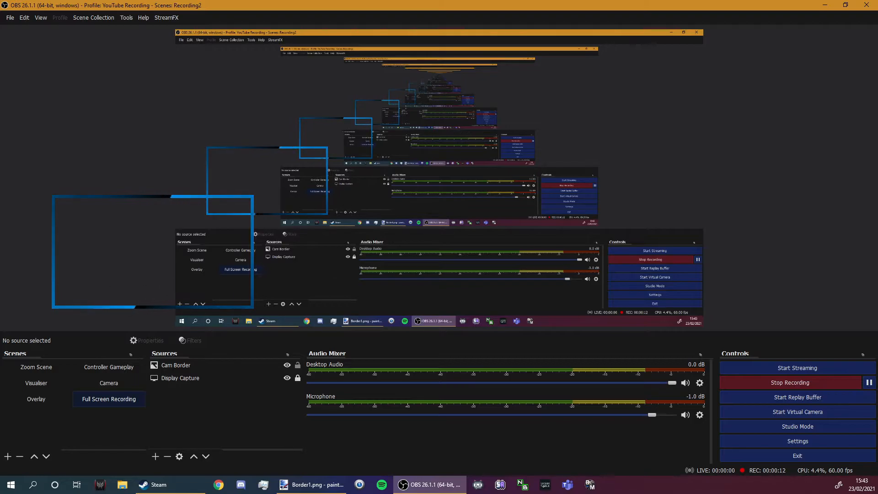
# Step: Maximize Border1.png in paint.net and draw a white right triangle in the lower-left corner
pyautogui.click(312, 485)
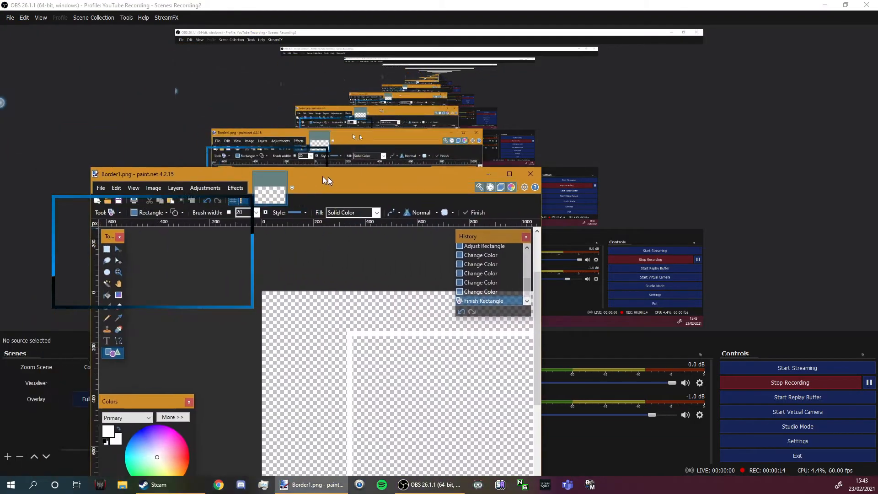
pyautogui.click(509, 174)
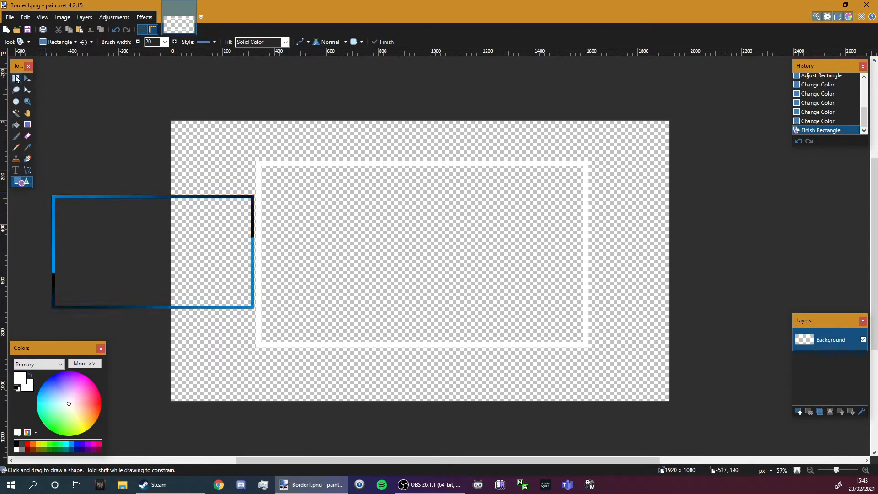
pyautogui.moveTo(16, 102)
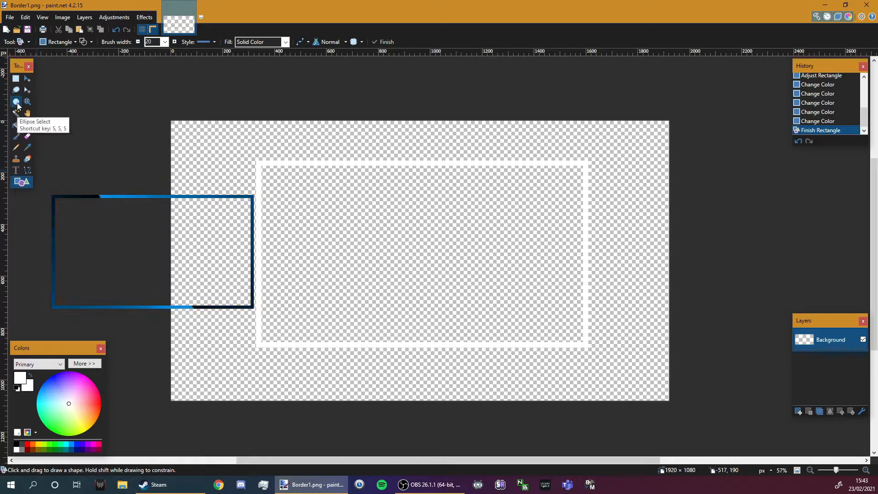
pyautogui.click(16, 102)
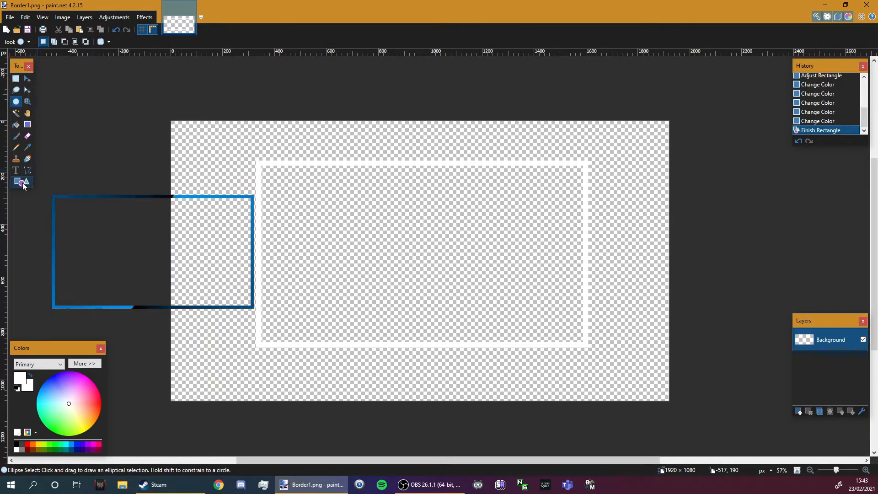
pyautogui.click(22, 181)
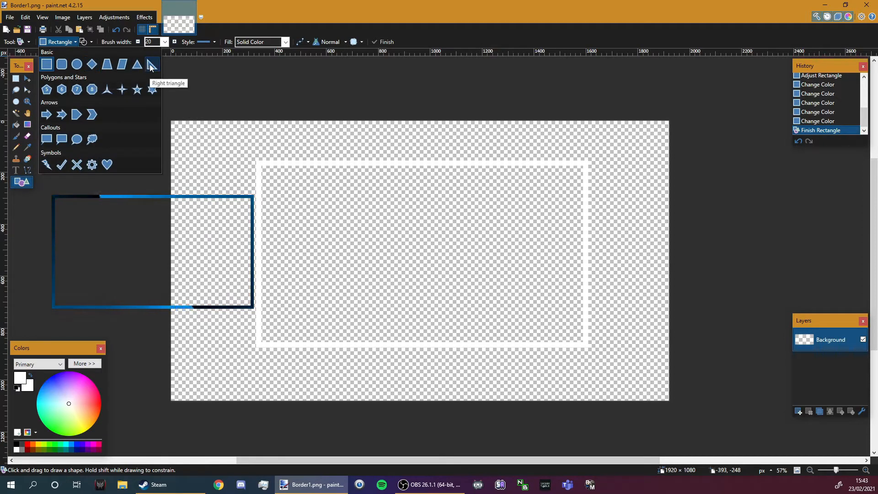
pyautogui.click(151, 64)
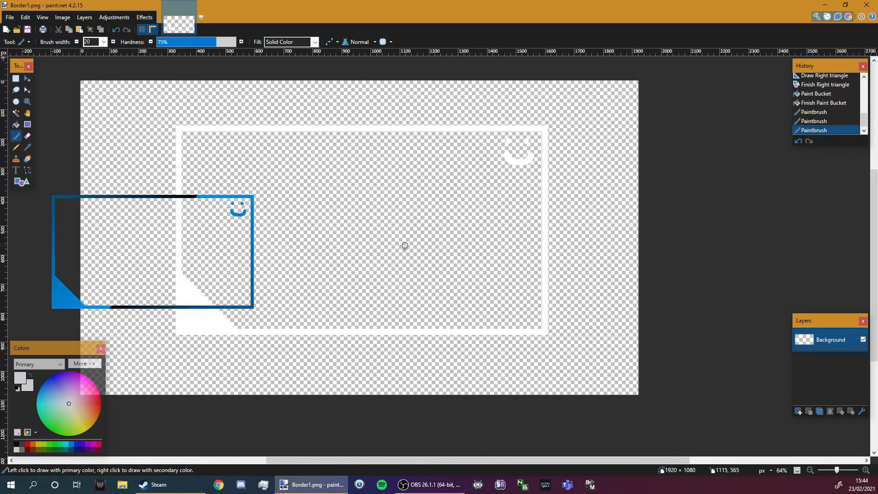
# Step: Preview the test stroke in OBS, then erase it from the border in paint.net
pyautogui.click(428, 484)
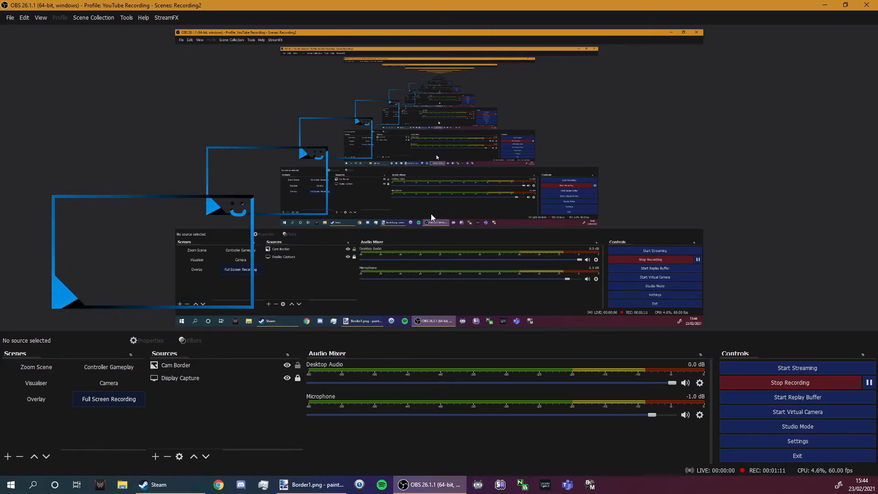
pyautogui.click(309, 484)
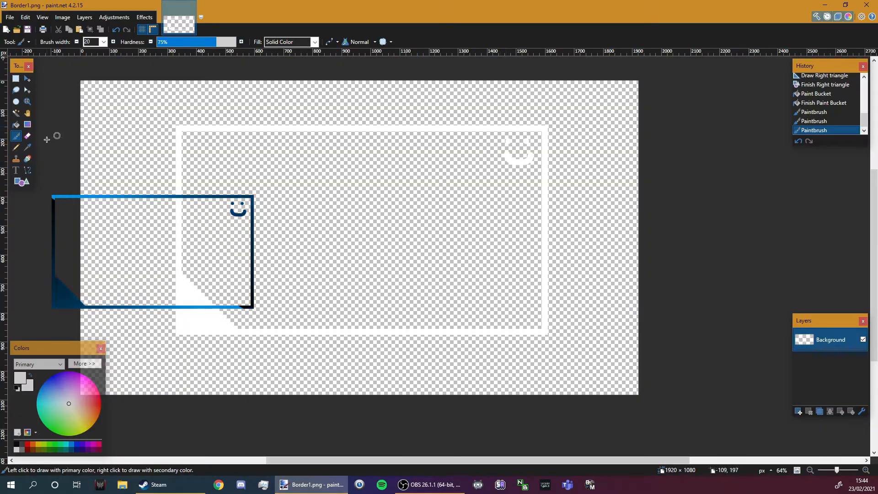
pyautogui.click(15, 136)
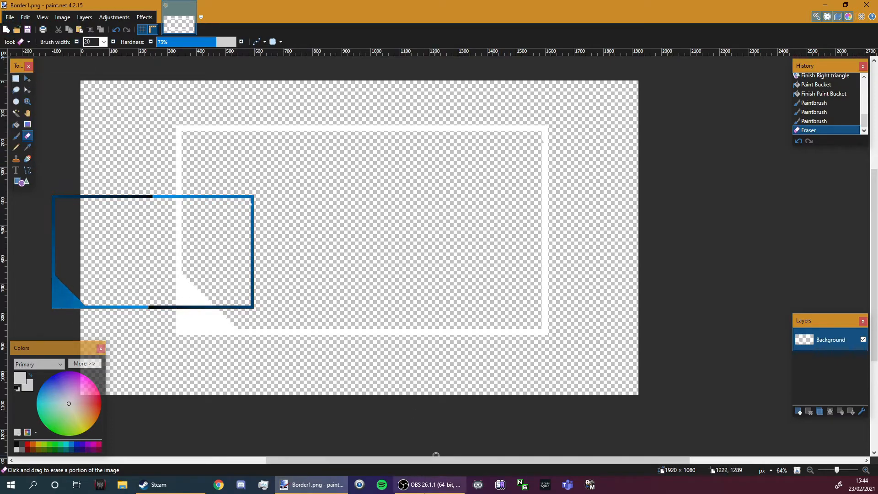
pyautogui.click(429, 484)
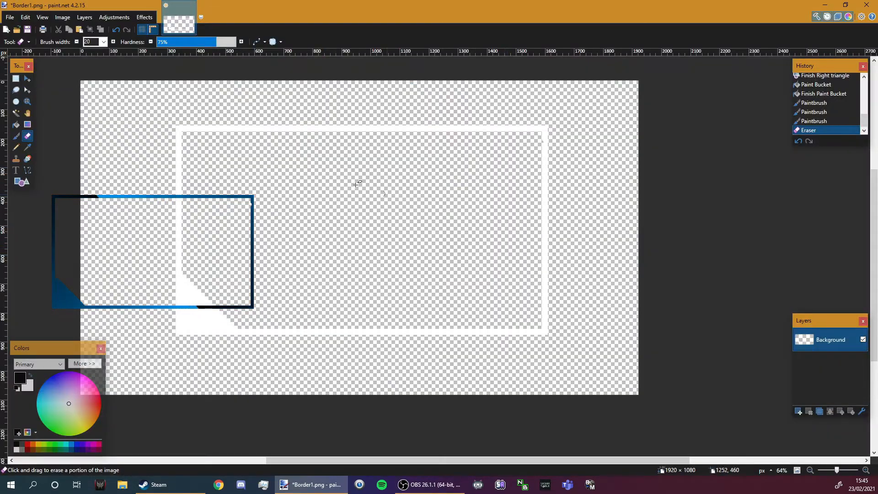
pyautogui.click(16, 135)
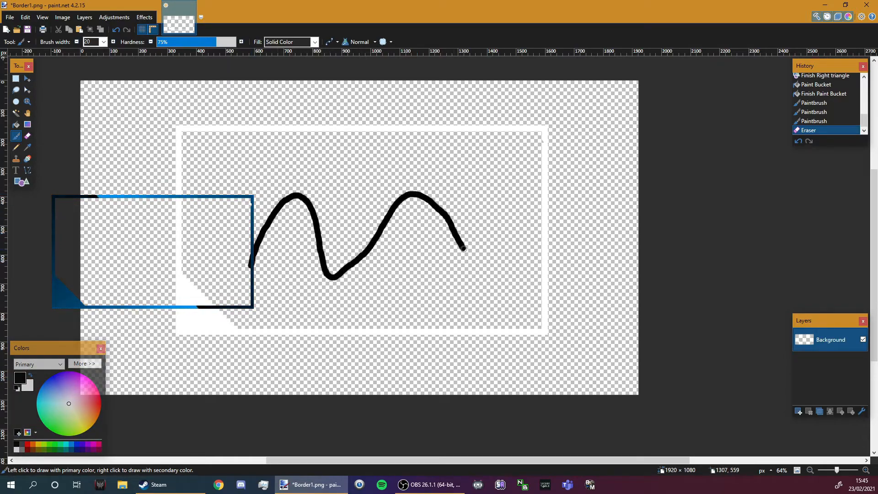
# Step: Erase the black and blue test scribbles, previewing the border in OBS between edits
pyautogui.click(9, 17)
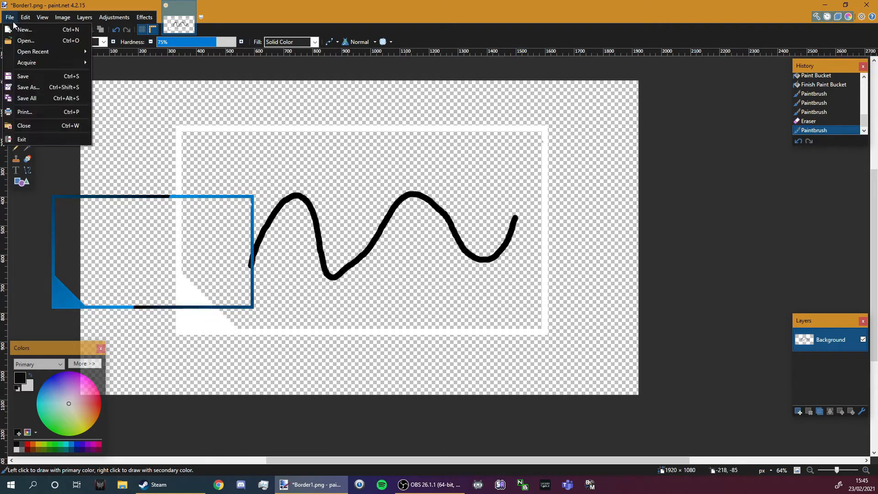
pyautogui.click(429, 484)
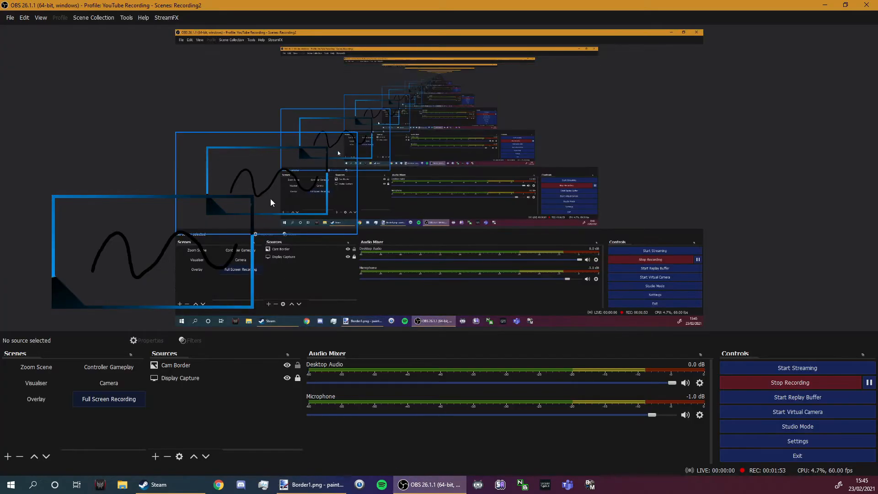
pyautogui.click(312, 484)
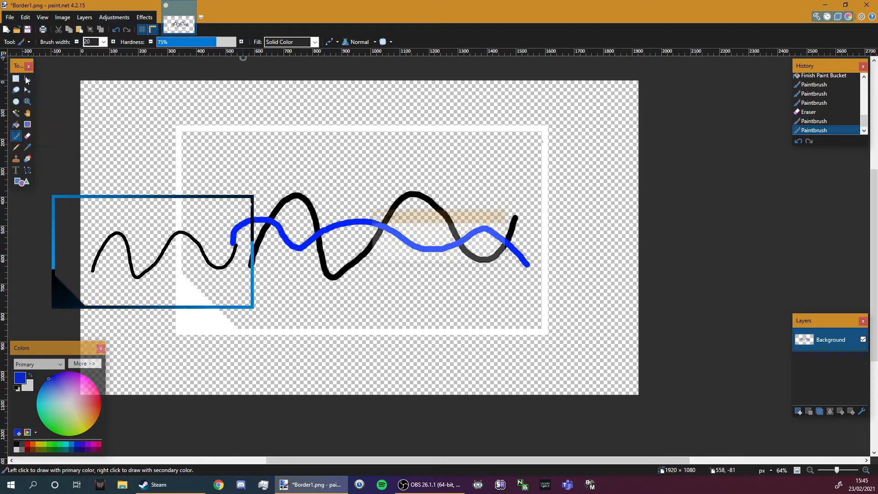
pyautogui.click(429, 485)
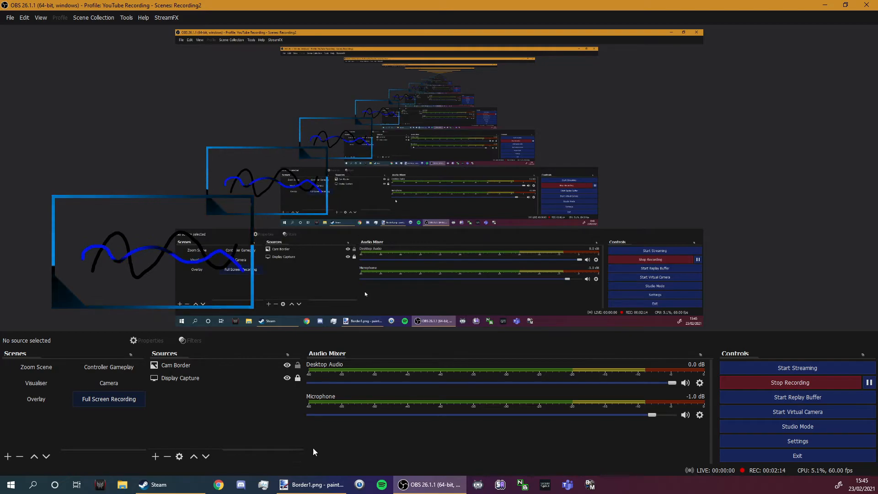
pyautogui.click(315, 484)
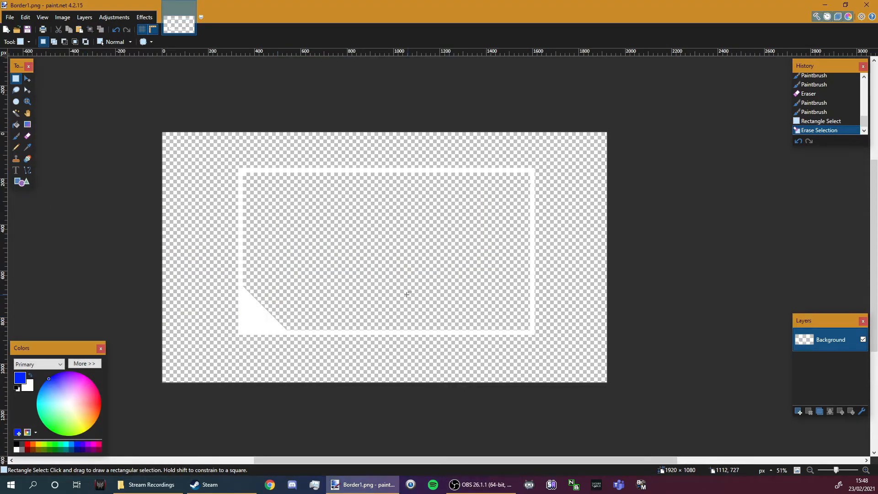
pyautogui.moveTo(410, 286)
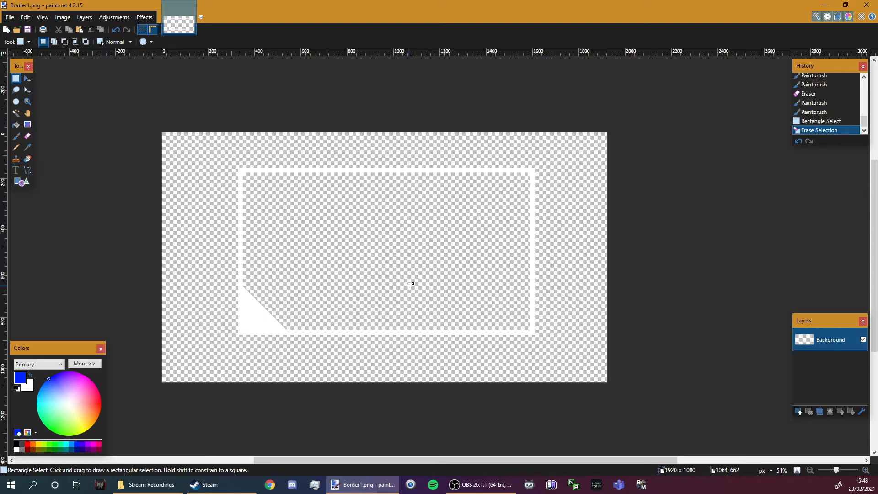
pyautogui.moveTo(139, 171)
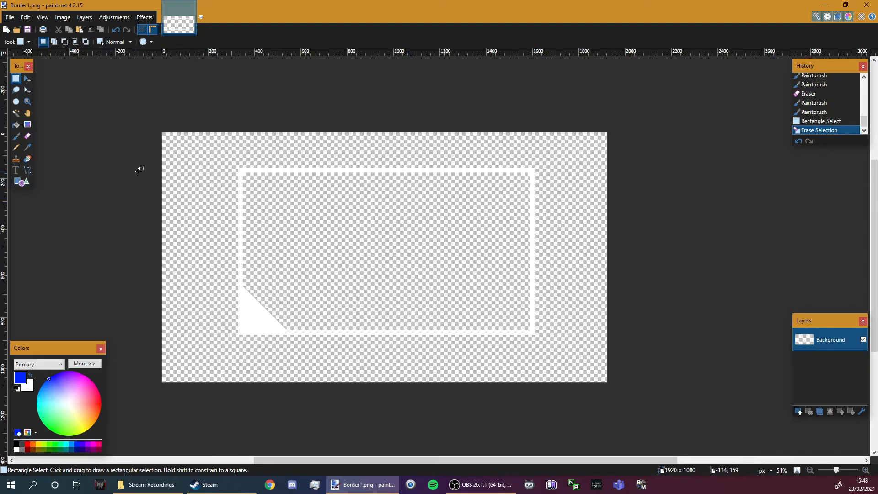
# Step: Paste the frame onto a new layer, apply Gaussian Blur, and start saving Border1.png
pyautogui.press('ctrl+a')
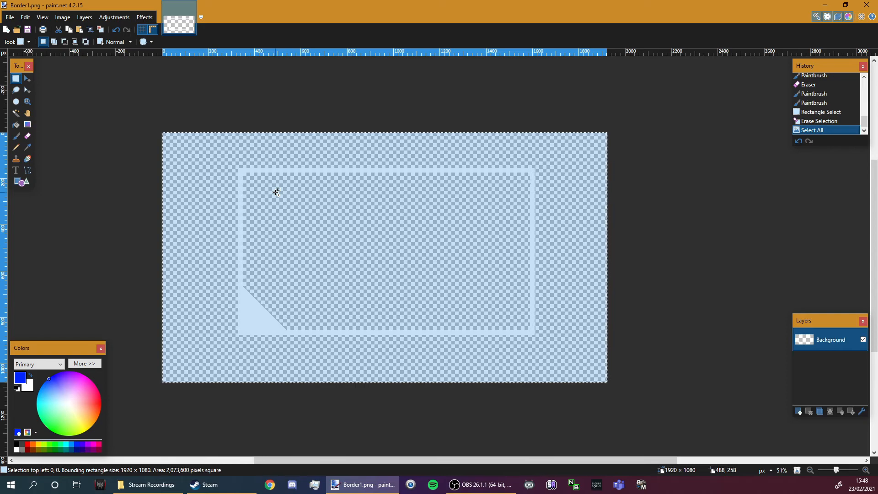
pyautogui.moveTo(544, 266)
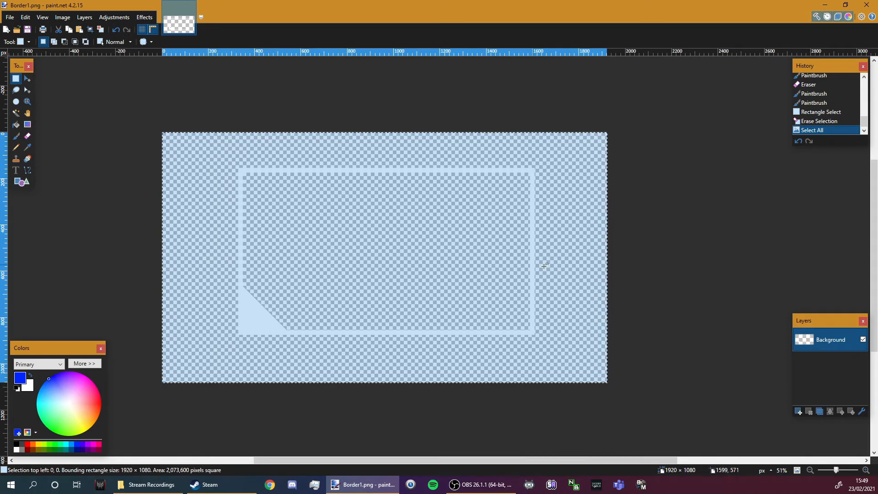
pyautogui.click(798, 411)
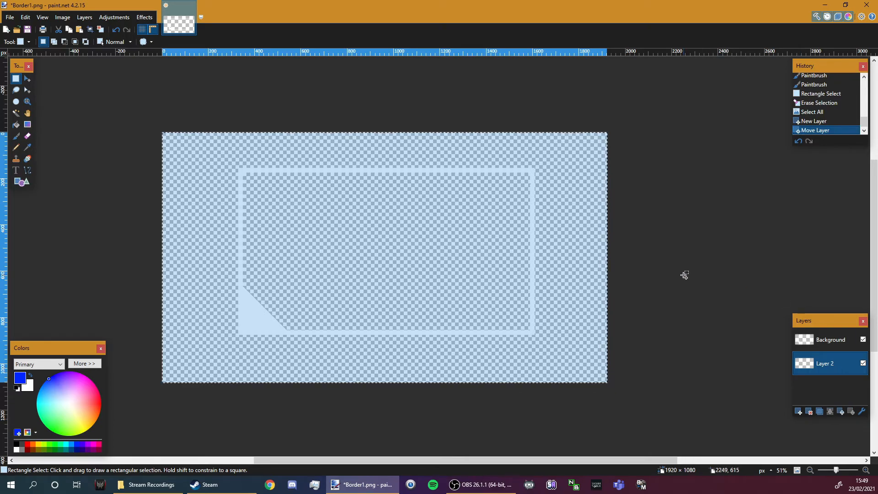
pyautogui.press('ctrl+v')
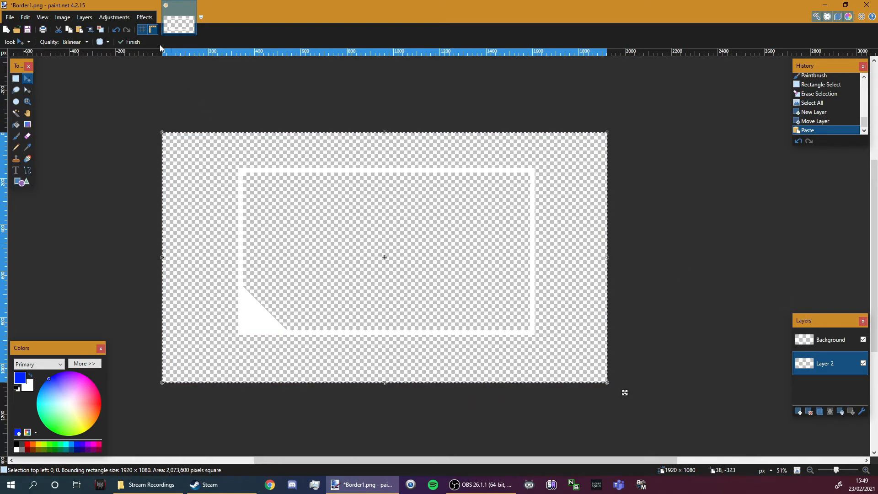
pyautogui.click(144, 17)
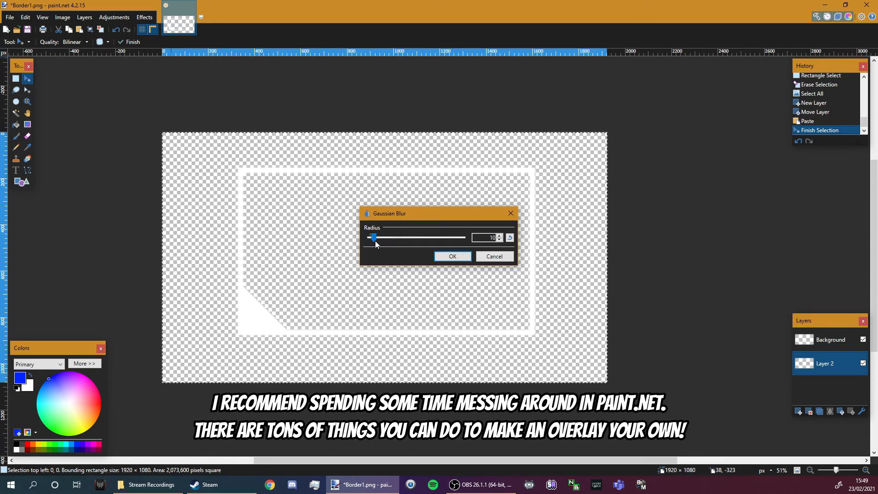
pyautogui.click(451, 256)
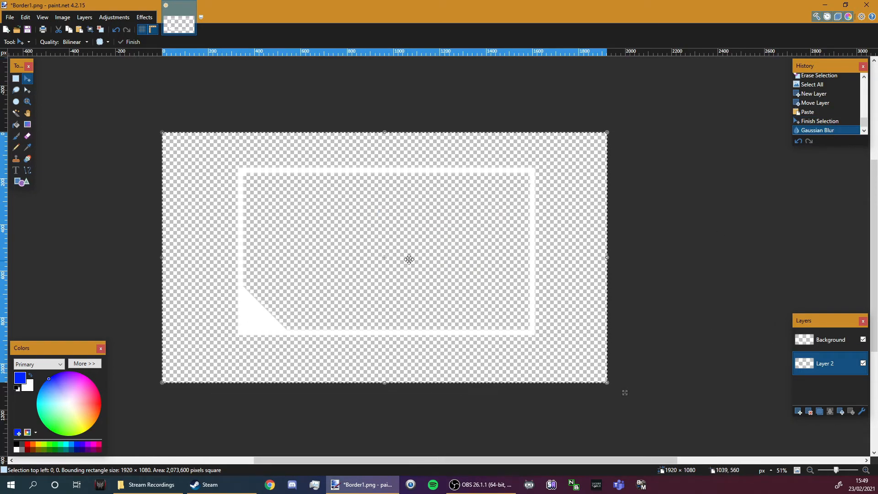
pyautogui.click(546, 317)
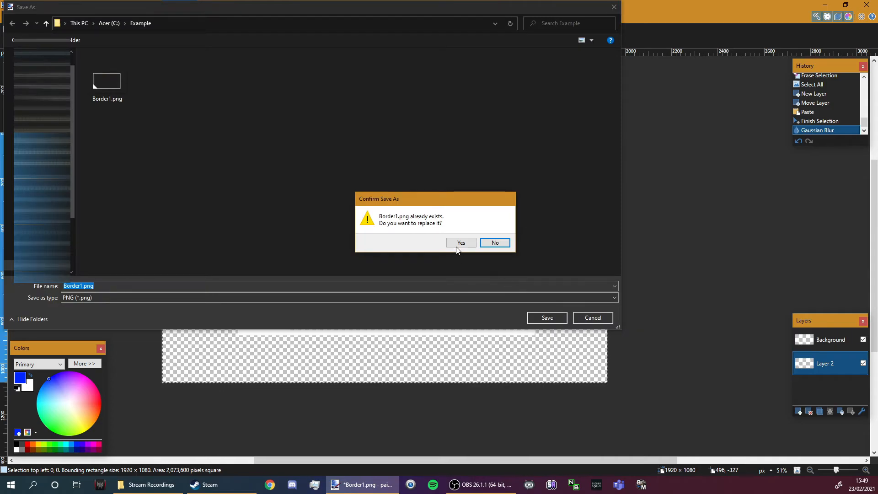
# Step: Confirm replacing Border1.png, then undo the weak blur and reapply Gaussian Blur at radius 50
pyautogui.click(460, 242)
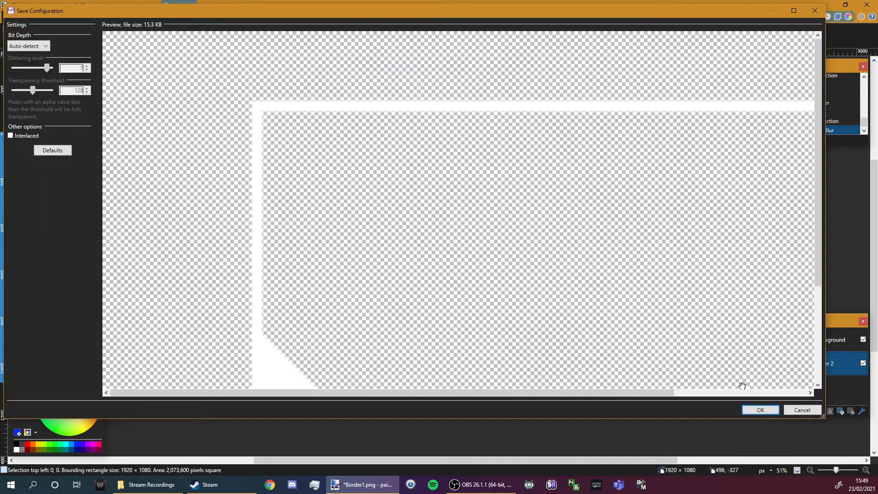
pyautogui.click(760, 409)
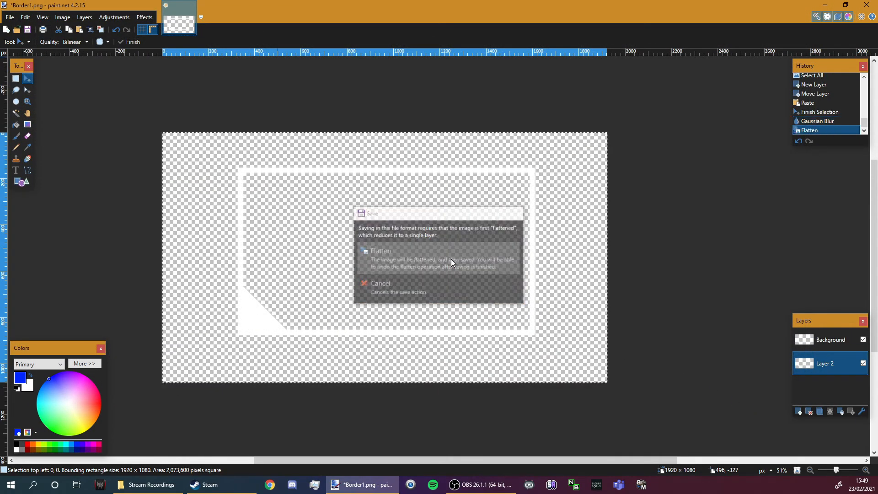
pyautogui.click(380, 250)
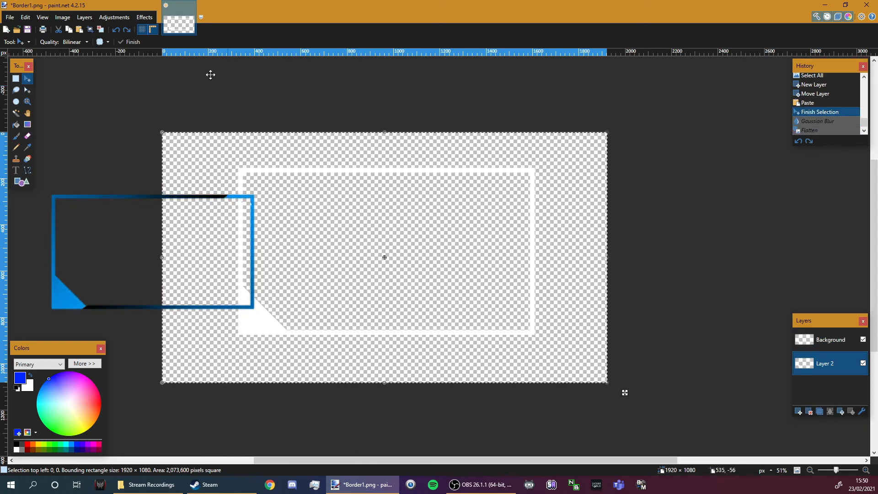
pyautogui.click(144, 17)
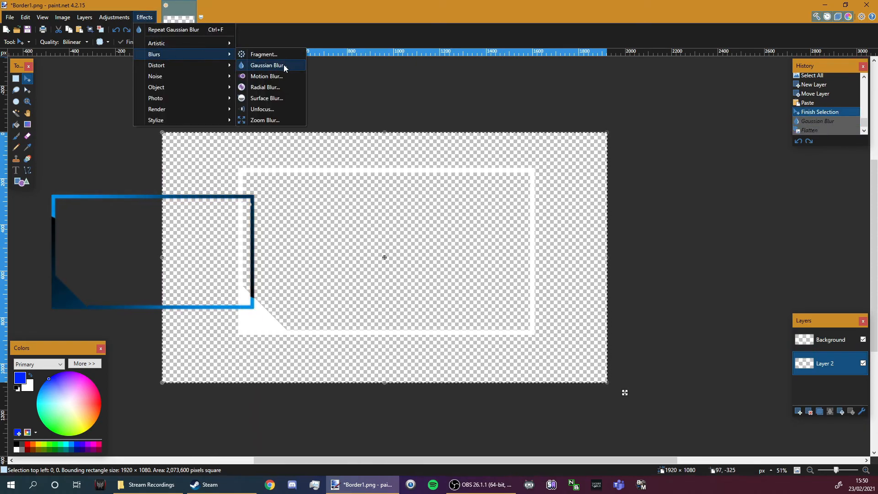
pyautogui.click(267, 65)
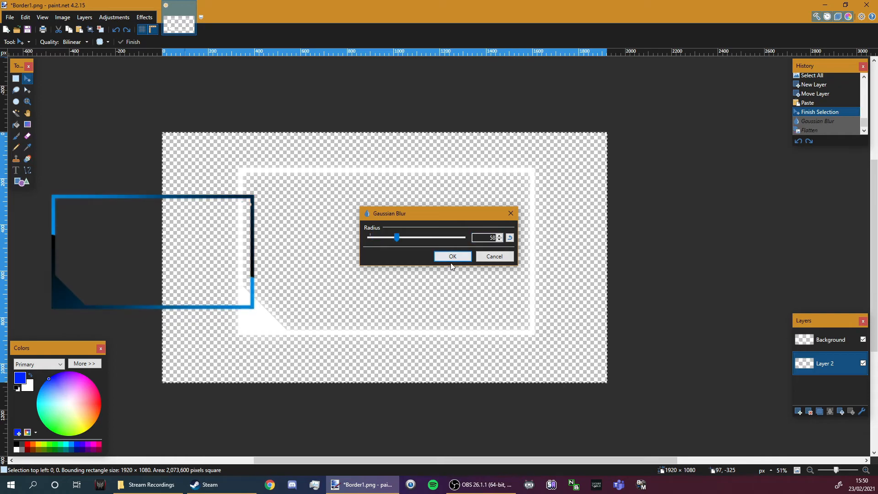
pyautogui.click(9, 17)
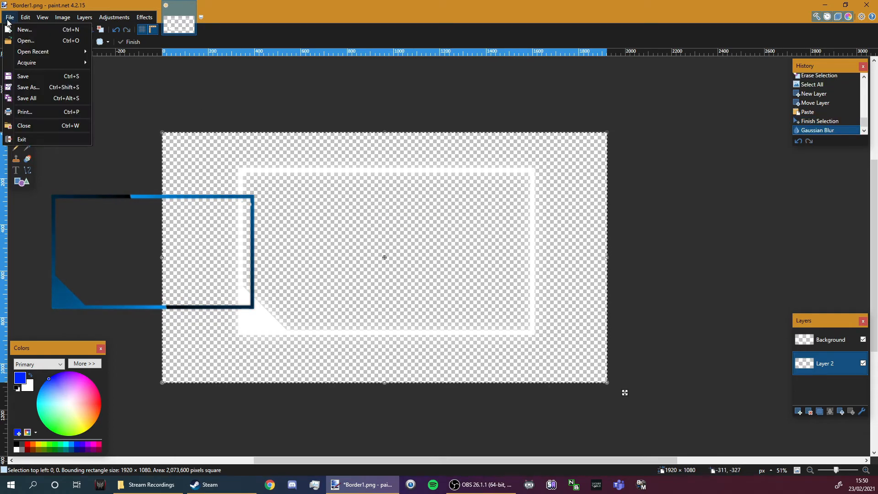
# Step: Save the glowing border as PNG over Border1.png, confirming the replacement
pyautogui.click(28, 87)
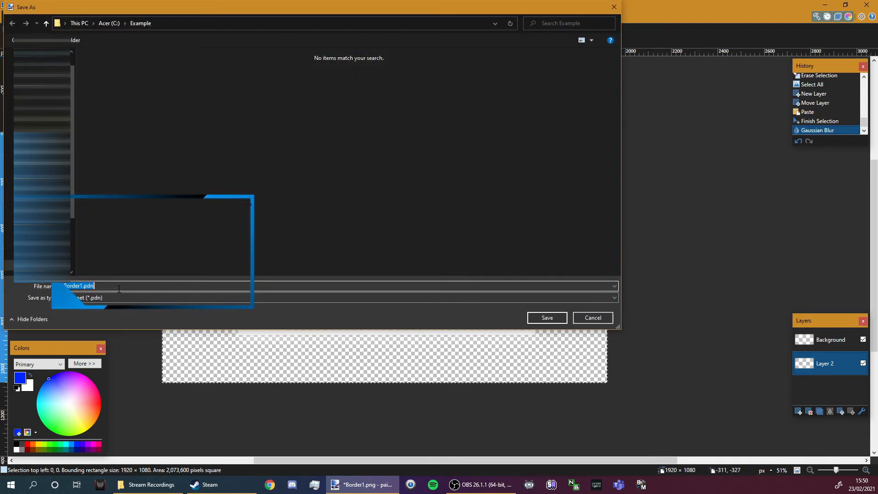
pyautogui.click(546, 317)
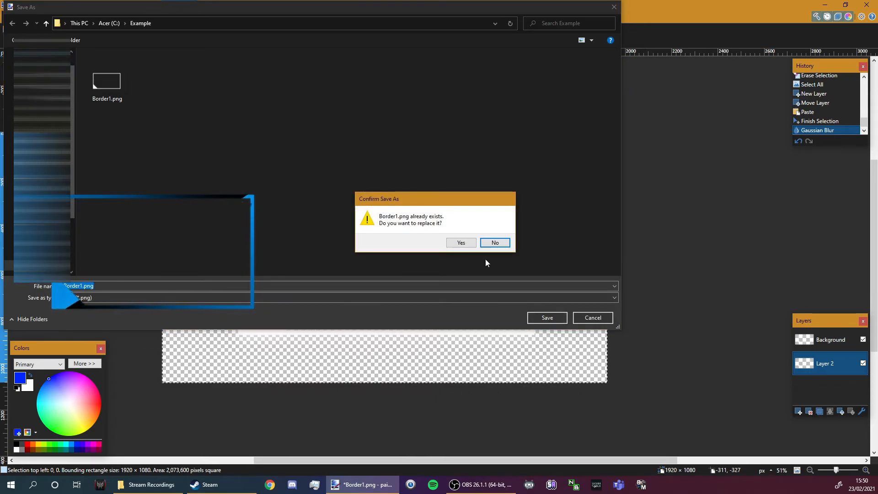
pyautogui.click(461, 242)
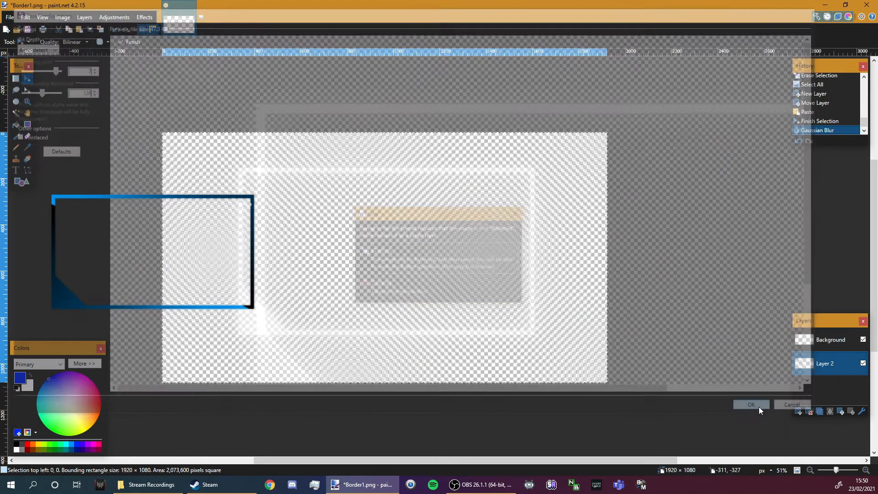
pyautogui.click(750, 404)
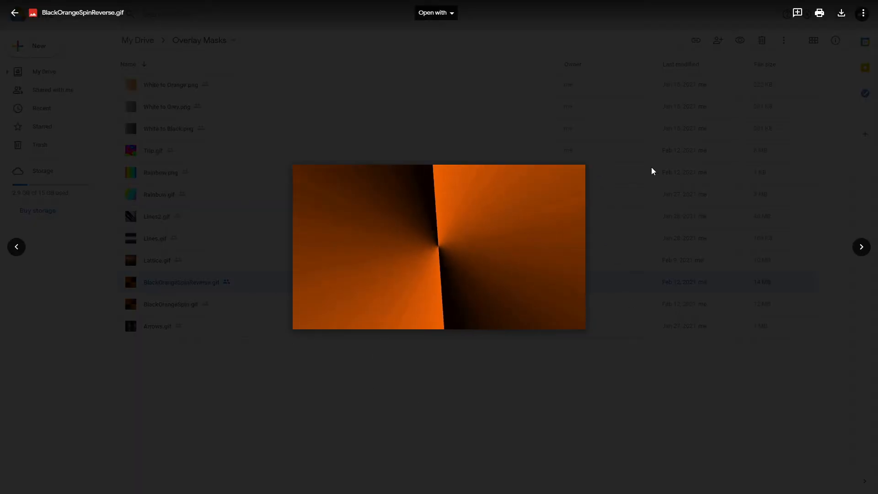
pyautogui.moveTo(248, 308)
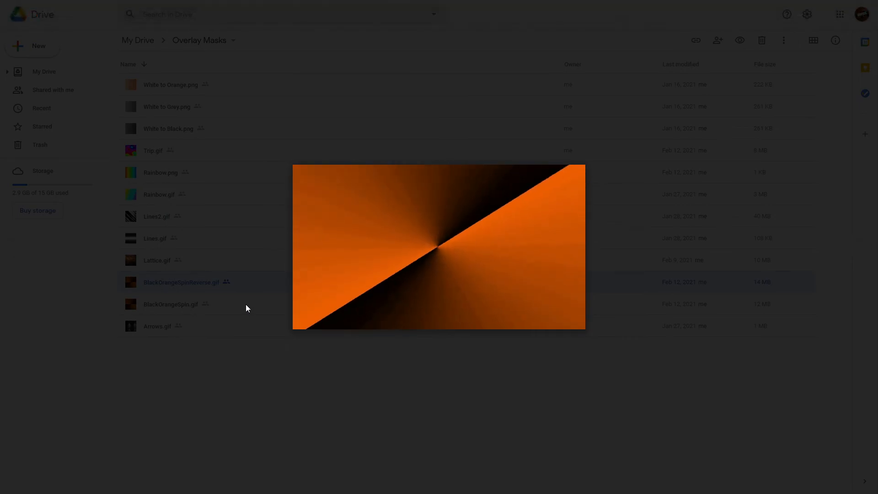
# Step: Close the BlackOrangeSpinReverse.gif preview to return to the Overlay Masks list
pyautogui.press('Escape')
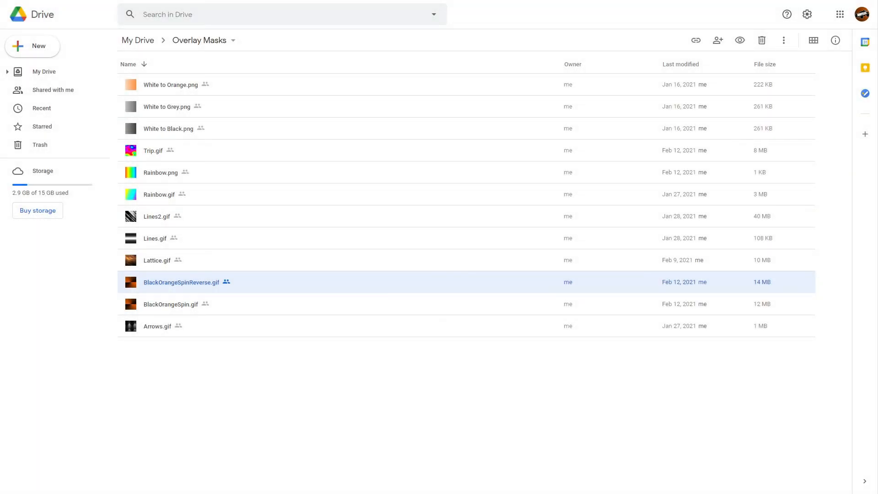